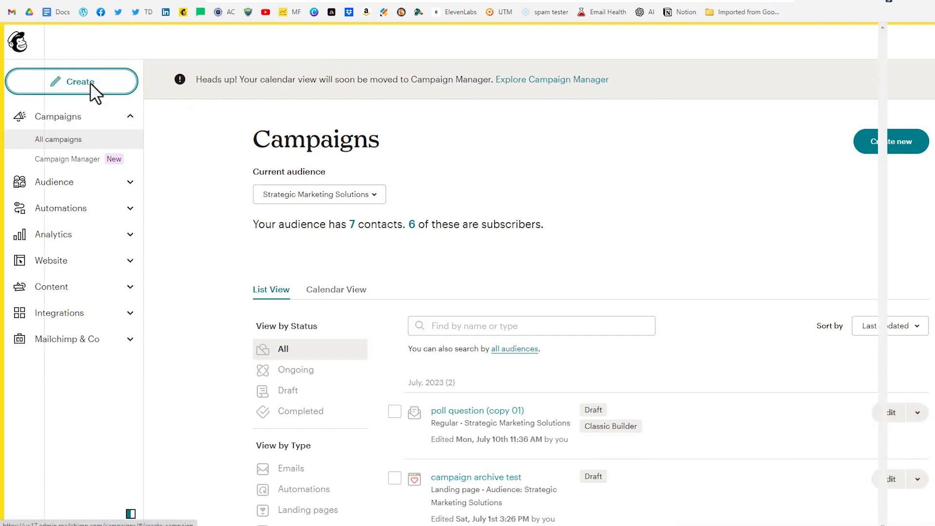
Step: Start a new Regular email campaign from the Create menu
left_click(71, 82)
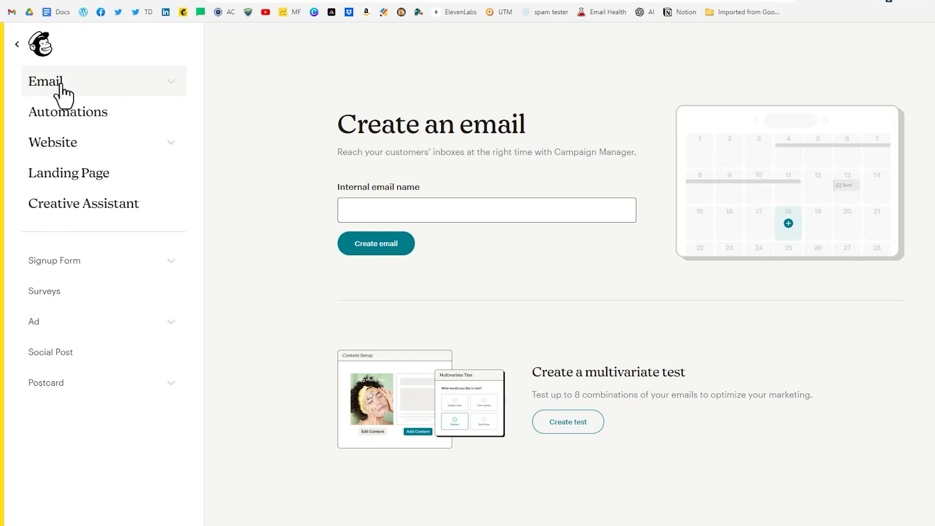
left_click(46, 80)
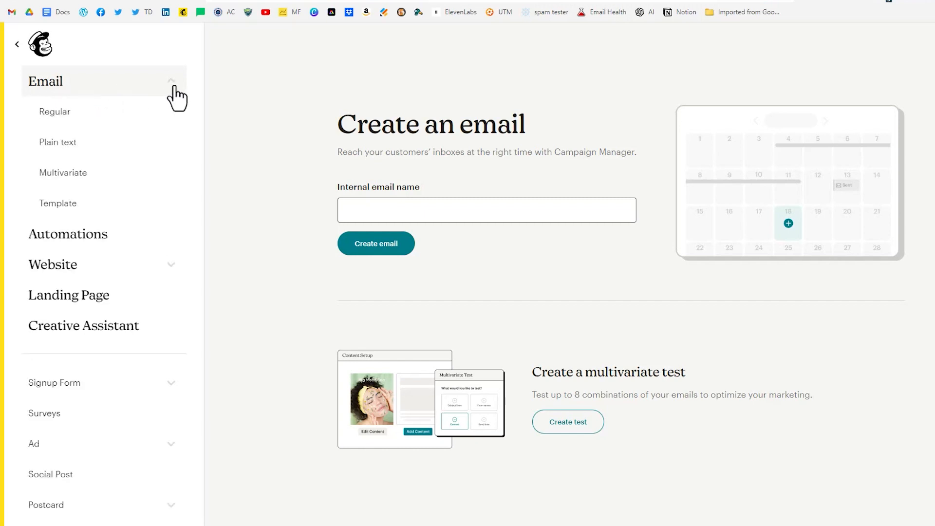
mouse_move(55, 111)
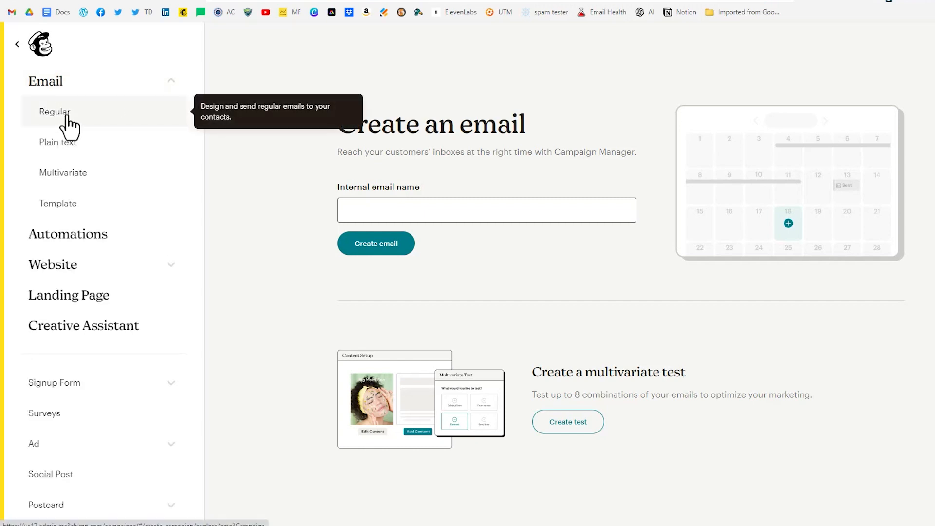
mouse_move(90, 185)
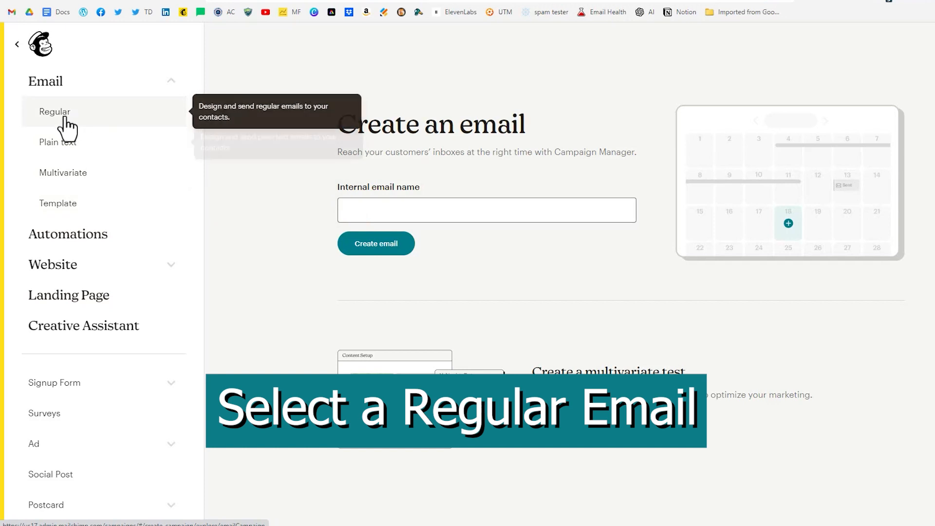
left_click(54, 111)
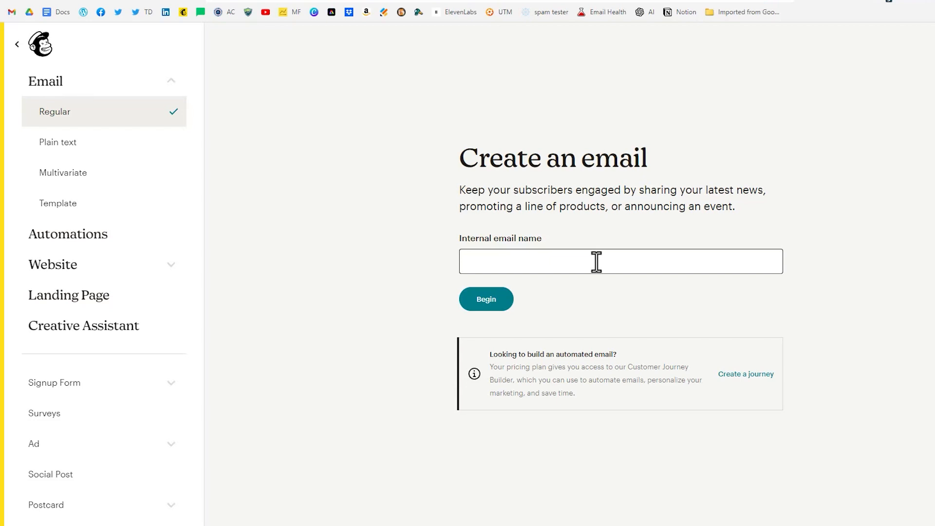
Step: Name the email 'Better Biz Email for July 12th' and begin its setup
left_click(620, 261)
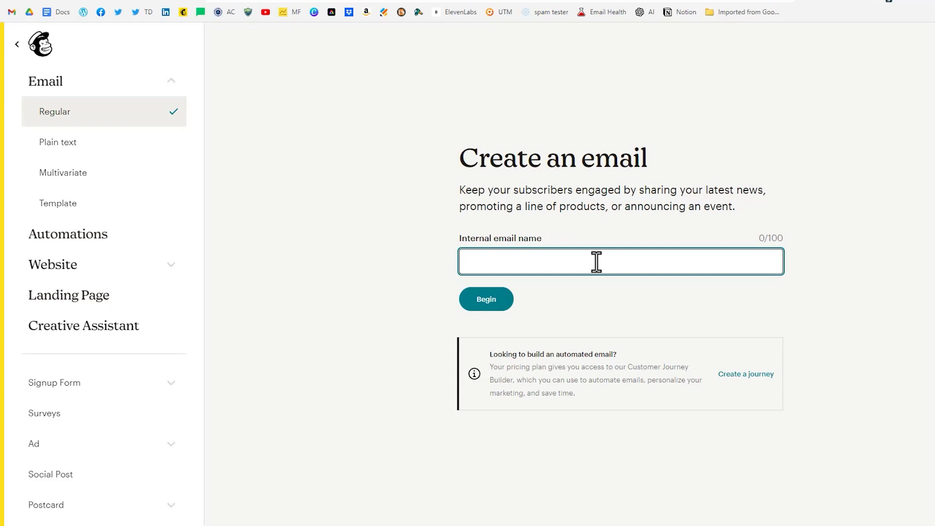
type("Better Biz Email")
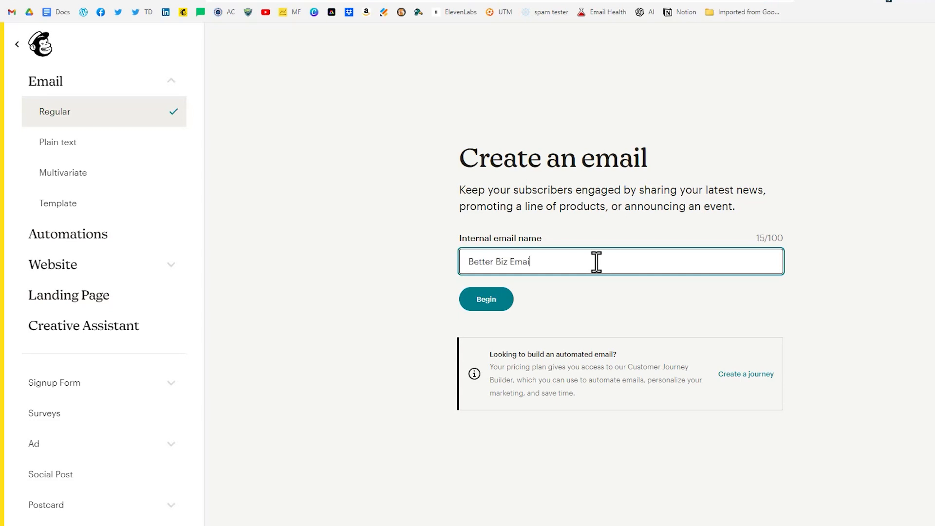
type("for July 1")
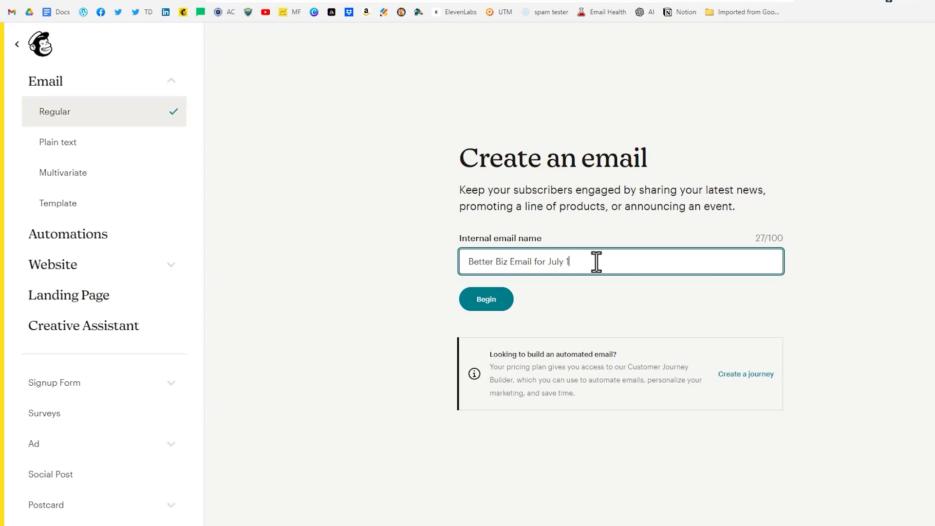
left_click(486, 300)
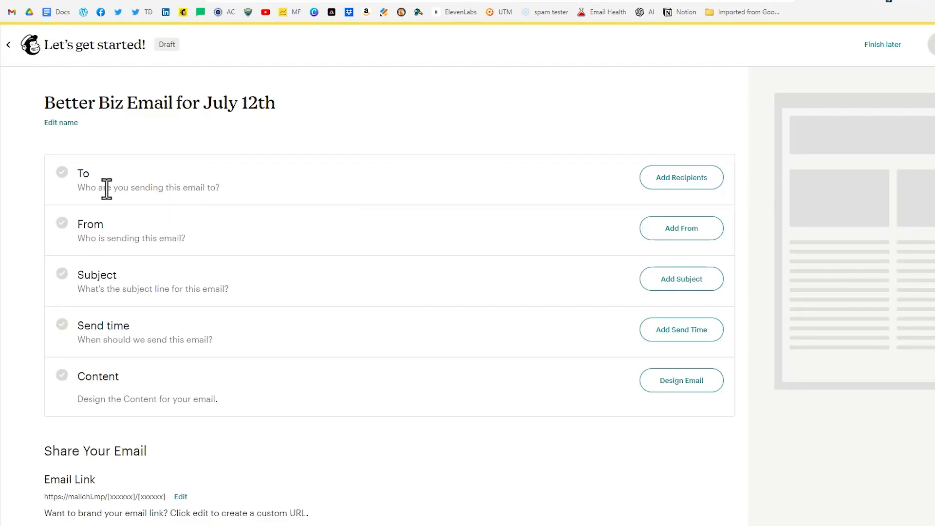
Step: Send to the welcome tag within the Test Test Test audience
left_click(681, 177)
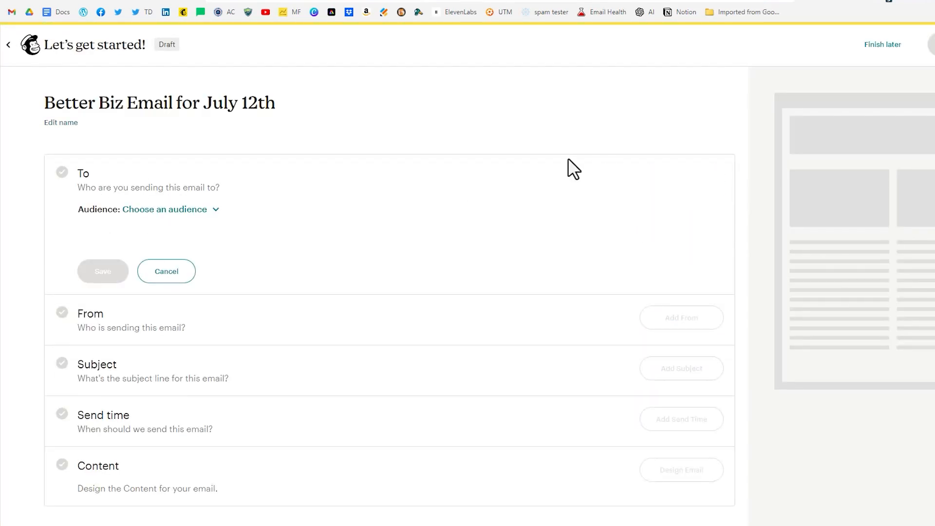
left_click(149, 209)
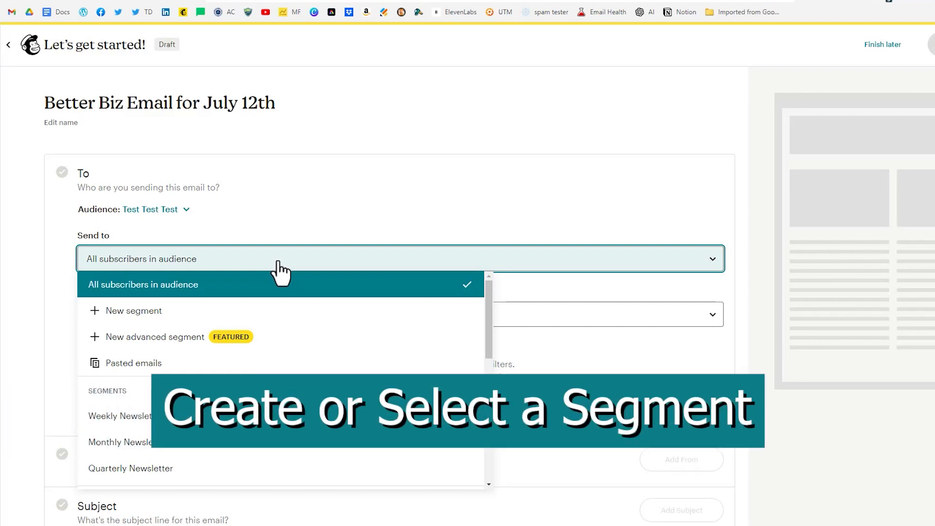
mouse_move(292, 292)
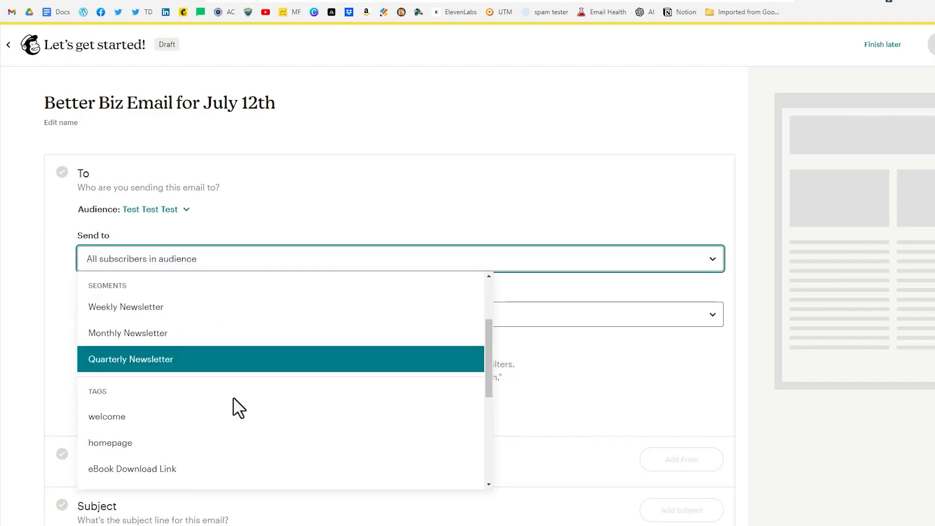
left_click(107, 416)
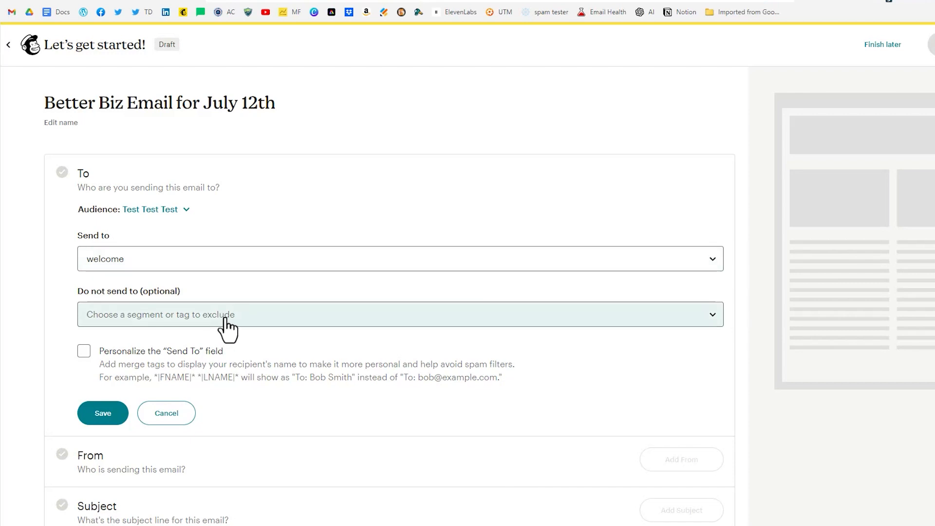
mouse_move(238, 321)
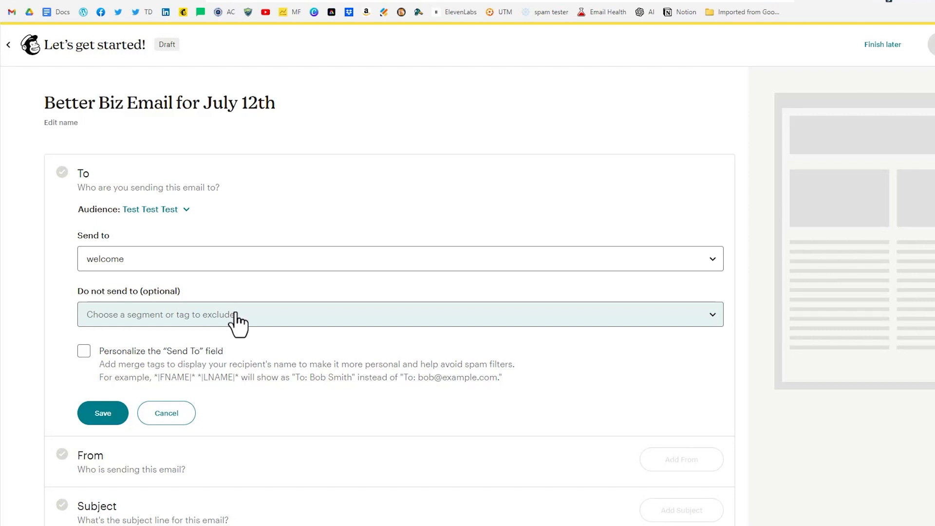
Step: Personalize the To field with *|FNAME|* first names and save the recipients
scroll("down", 3)
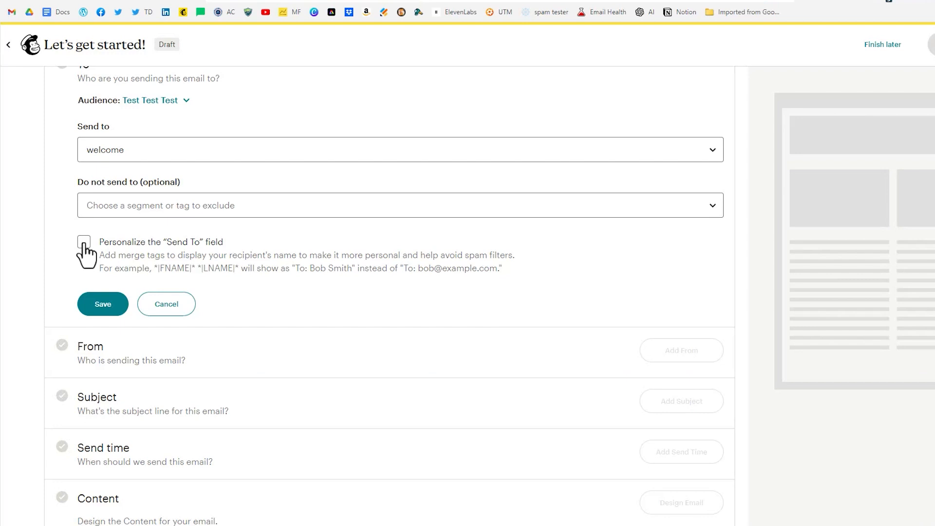
left_click(84, 243)
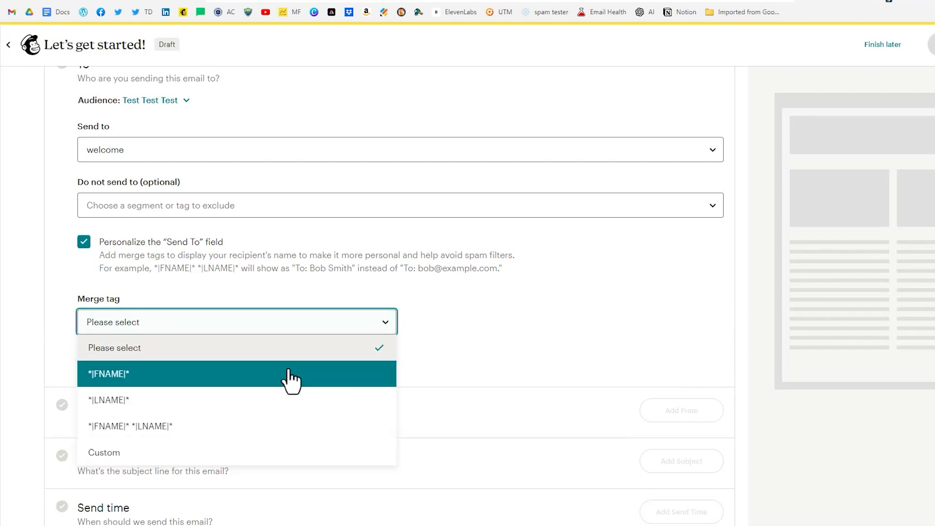
left_click(110, 374)
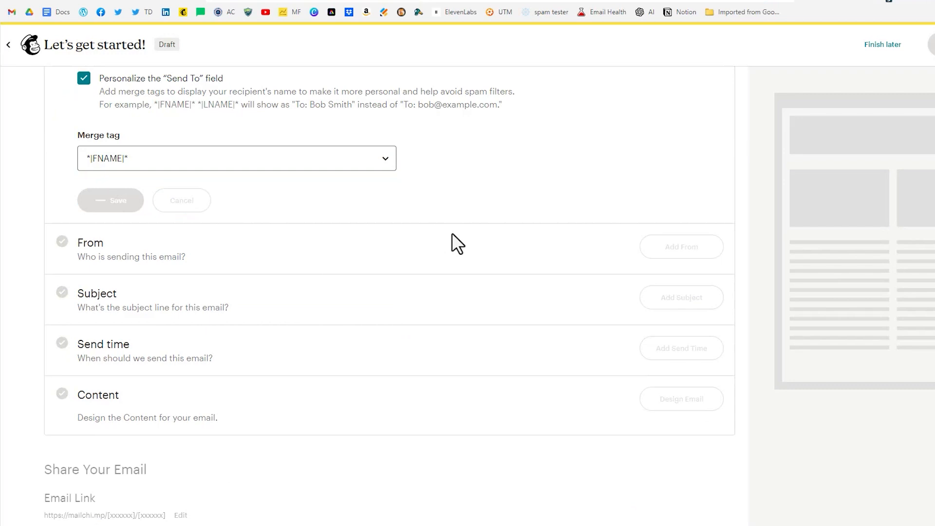
left_click(110, 200)
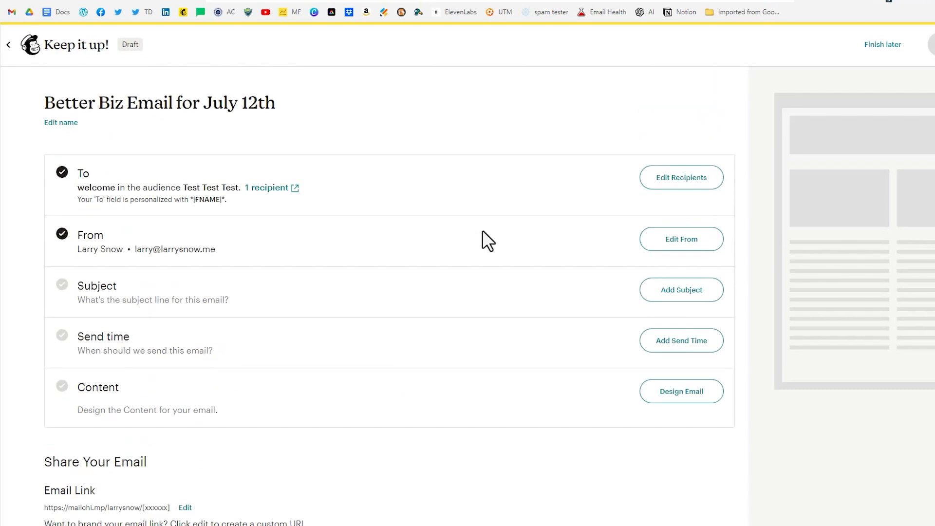
mouse_move(469, 238)
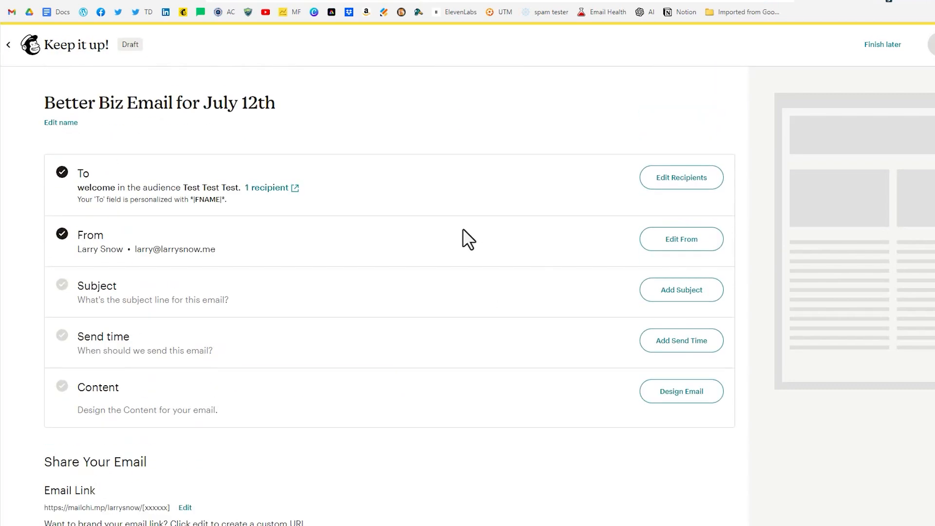
scroll("down", 3)
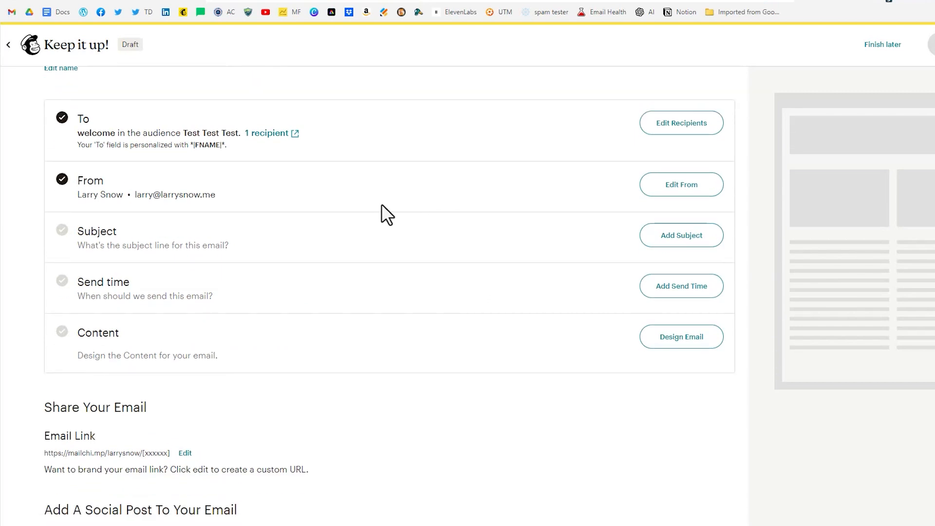
mouse_move(681, 184)
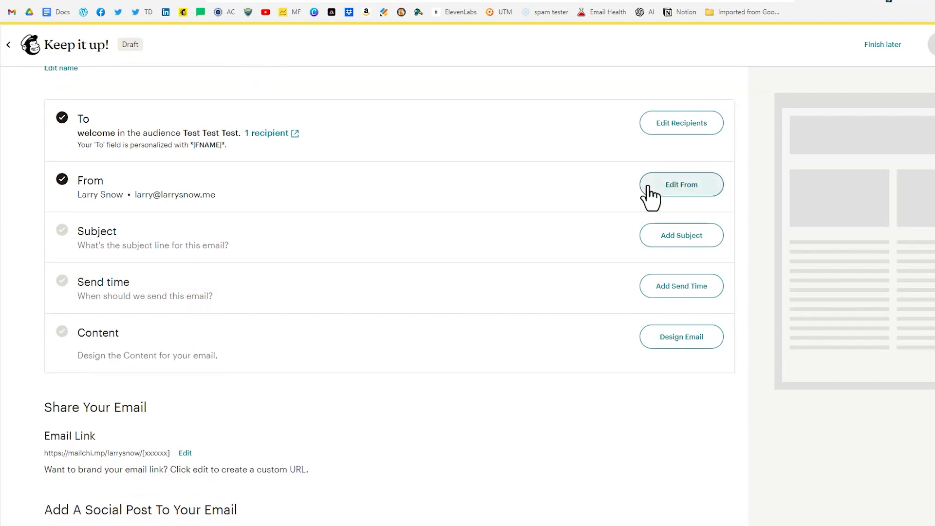
left_click(681, 185)
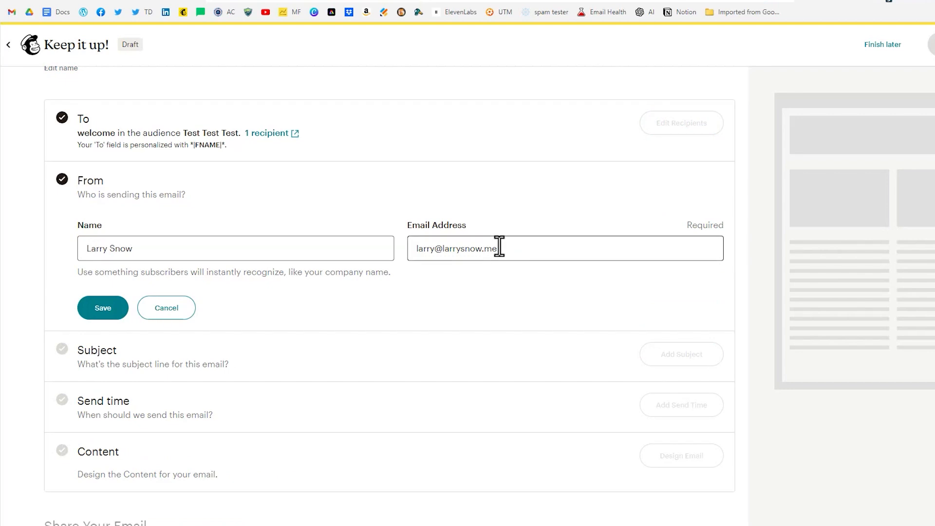
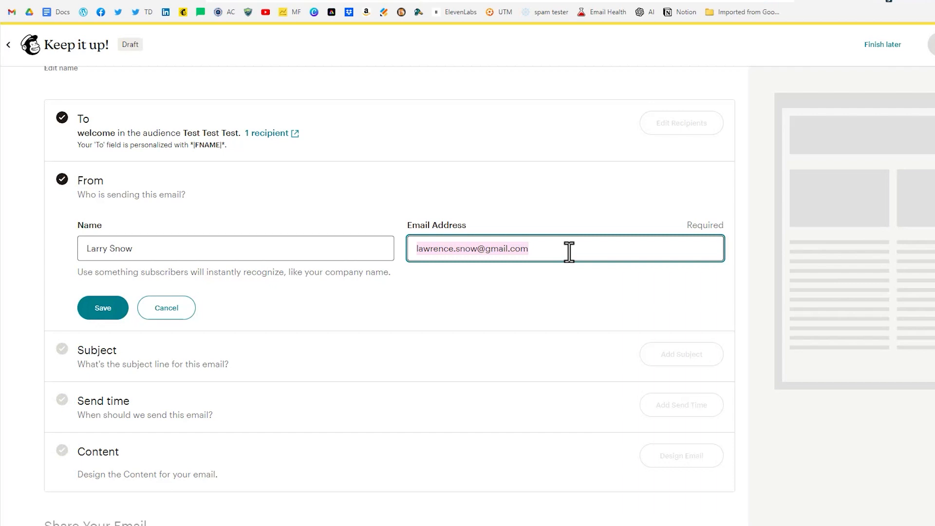
mouse_move(571, 250)
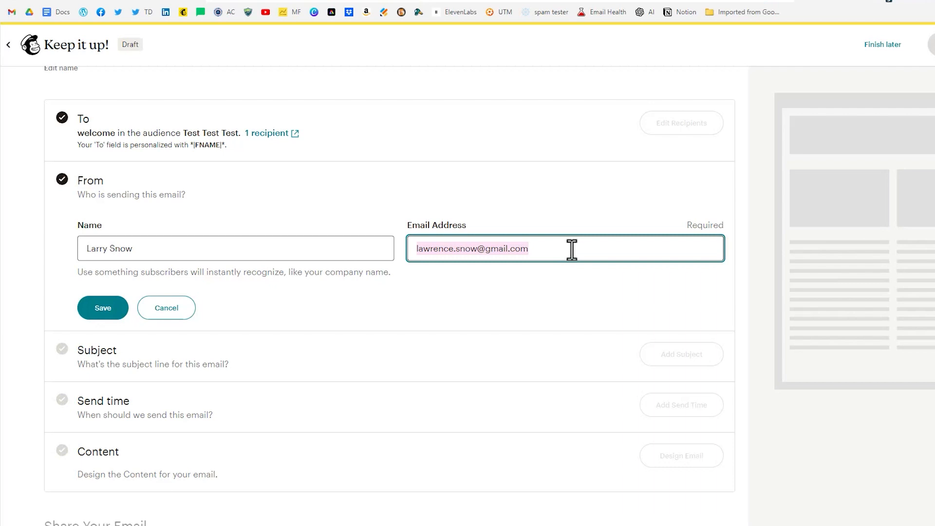
left_click(102, 307)
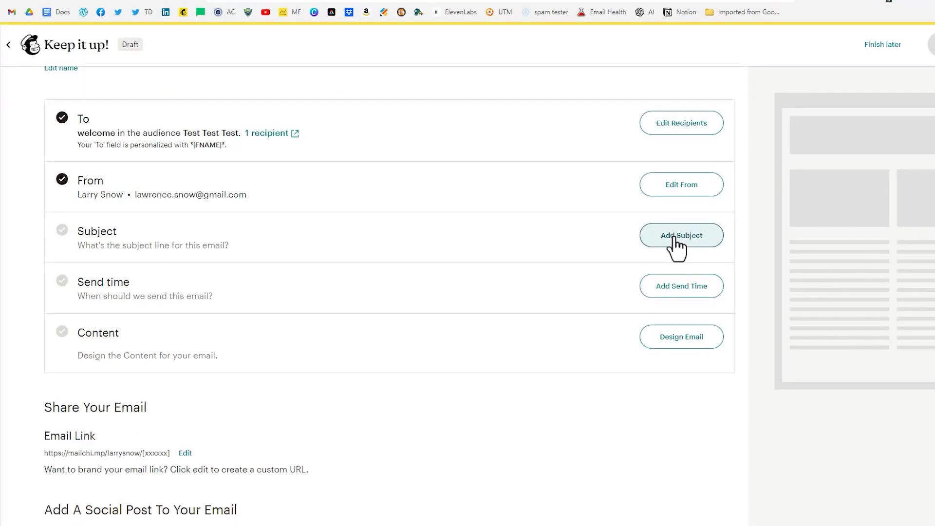
Step: Save the subject with preview text 'Register Today and Save 10%'
left_click(681, 235)
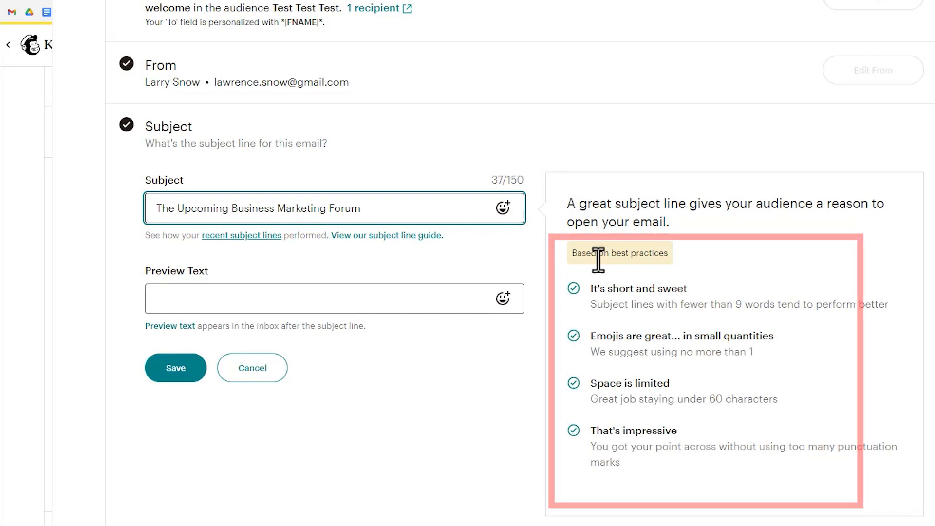
type("Register Today")
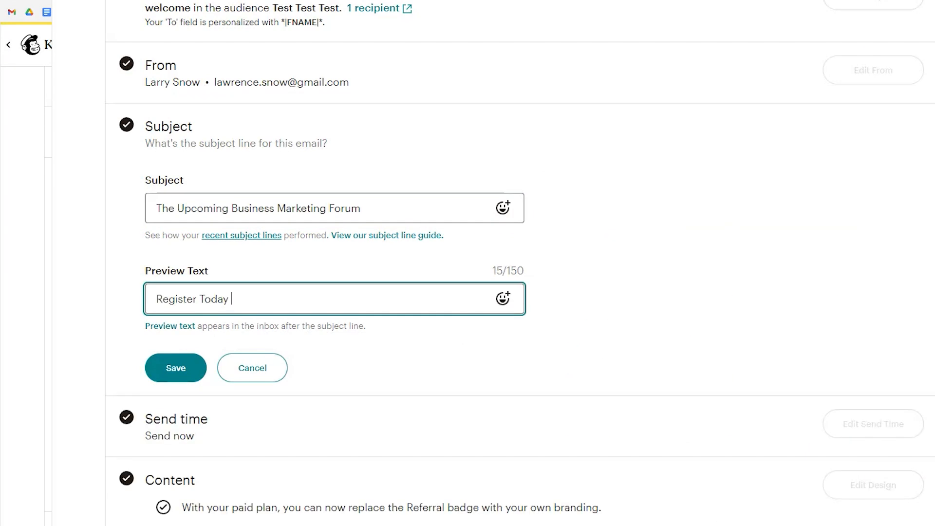
type("and Save 10")
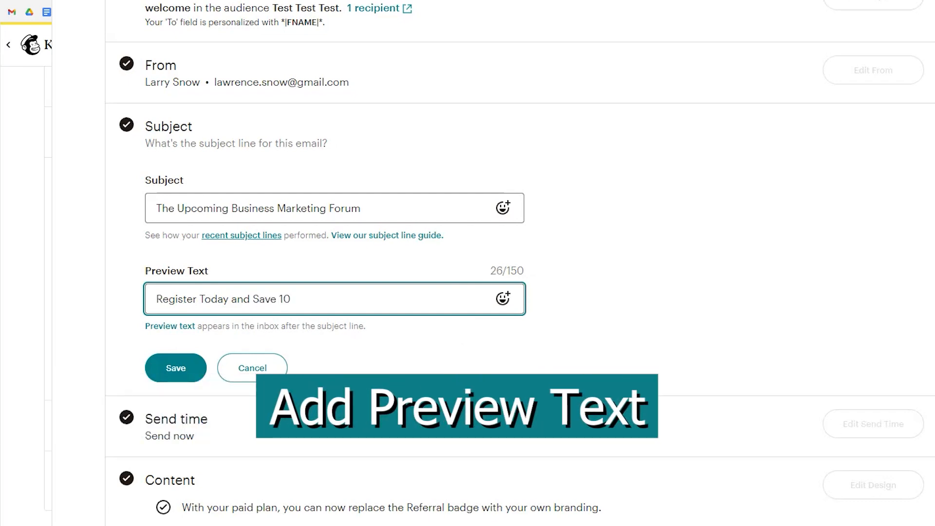
type("%")
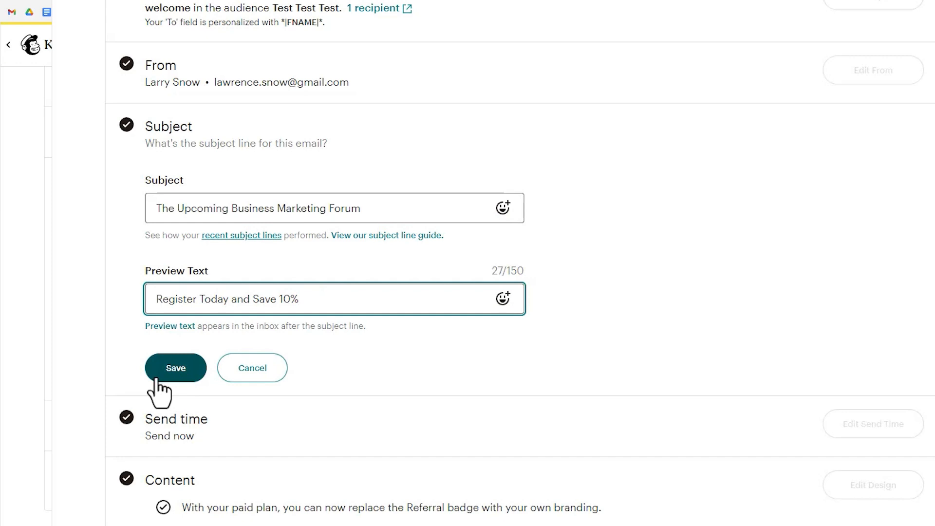
left_click(175, 367)
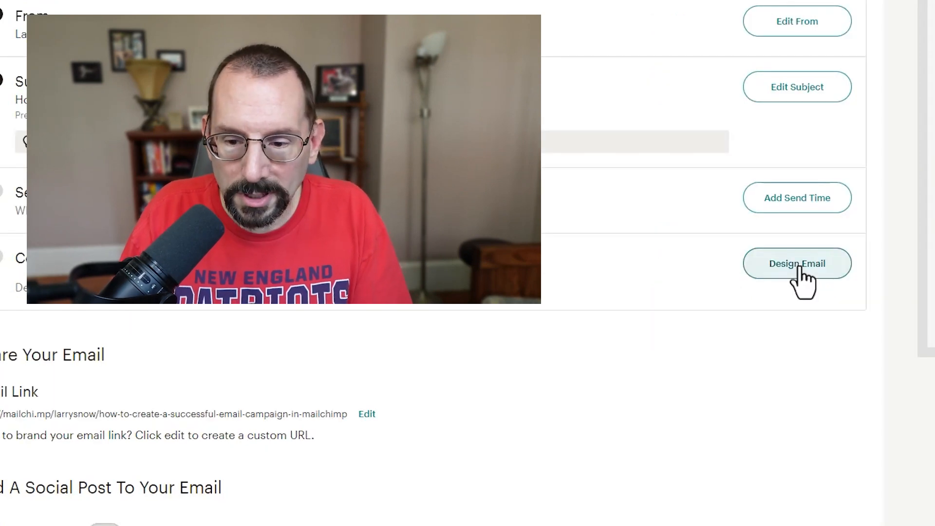
Step: Start the email design from the Hero Image theme
left_click(797, 263)
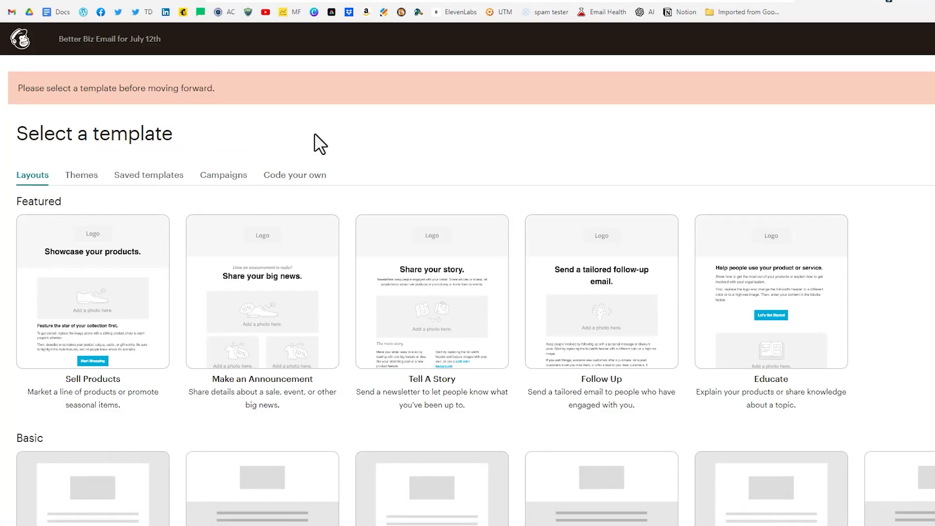
mouse_move(320, 146)
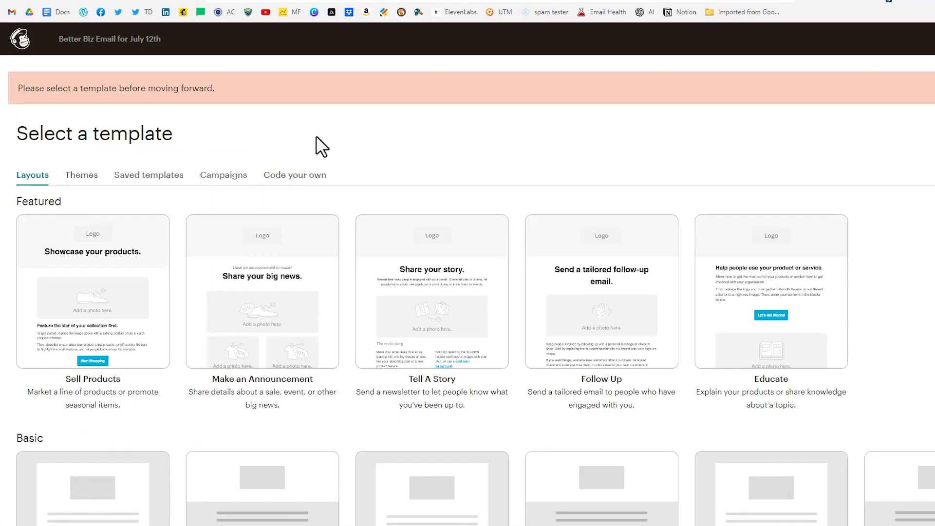
left_click(81, 174)
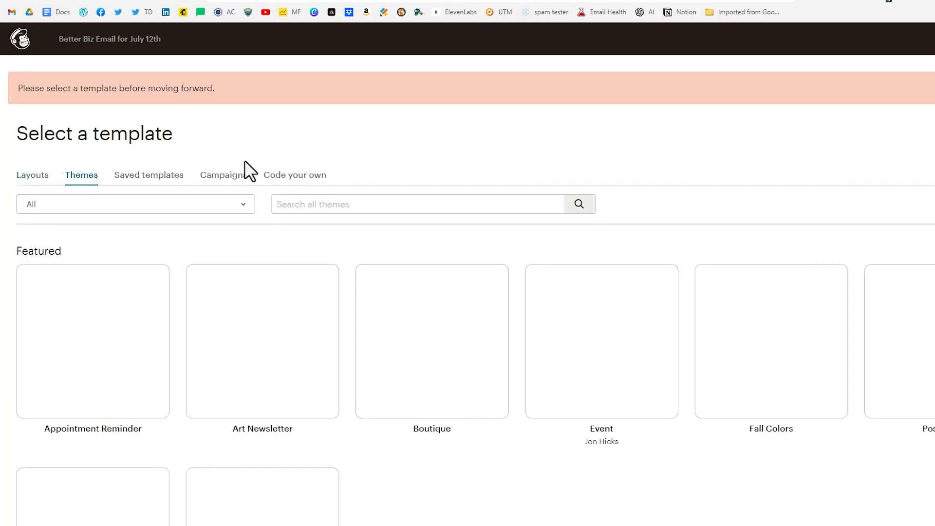
scroll("down", 3)
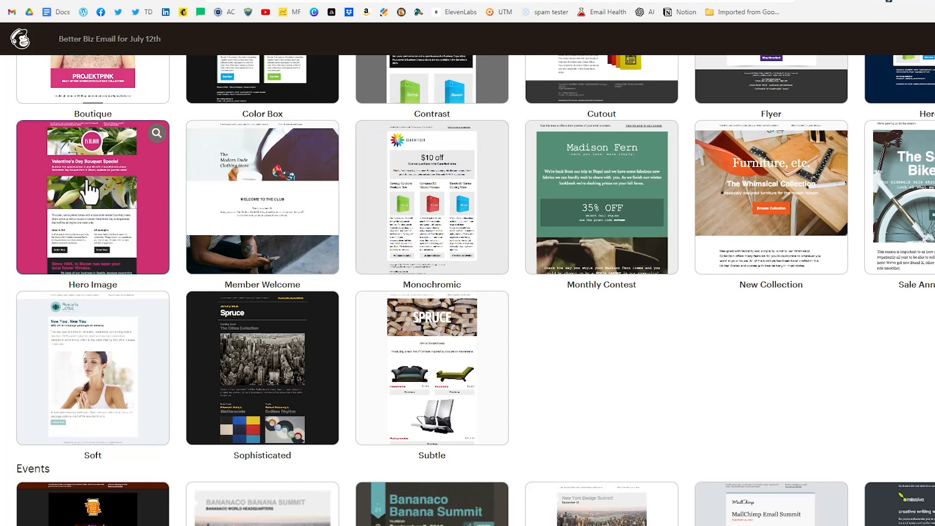
left_click(92, 197)
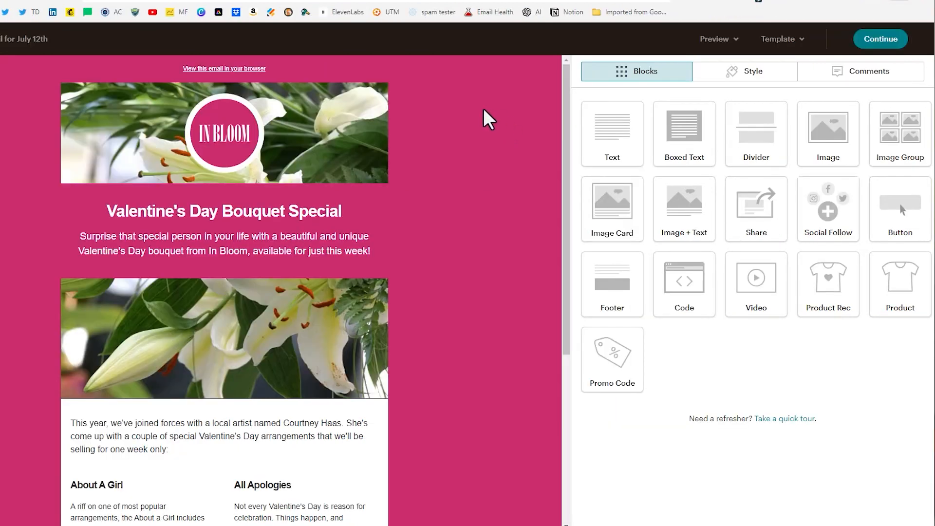
mouse_move(468, 86)
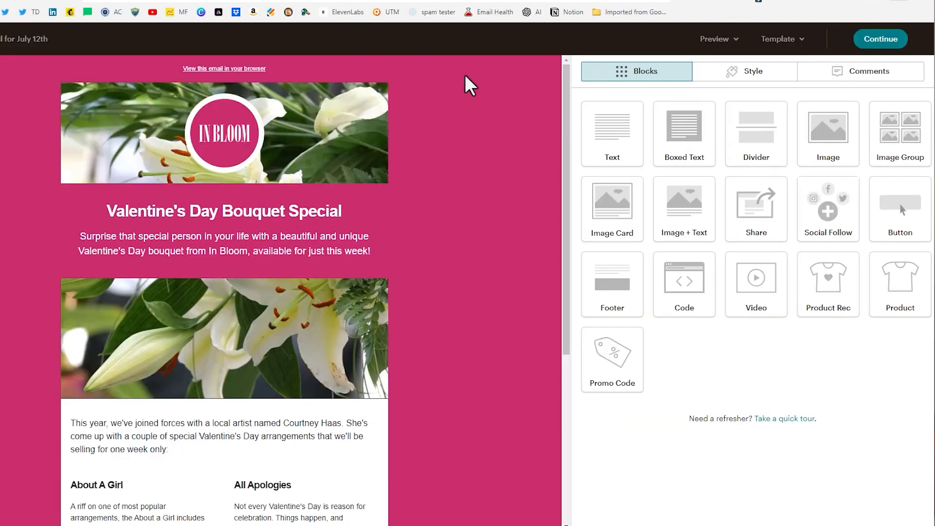
mouse_move(798, 95)
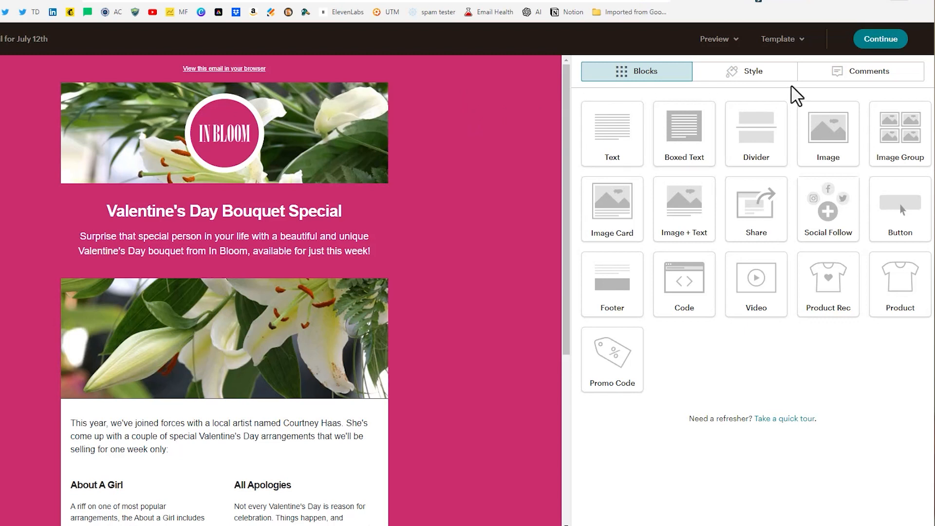
Step: Set the page background to gray in the Style settings
left_click(745, 71)
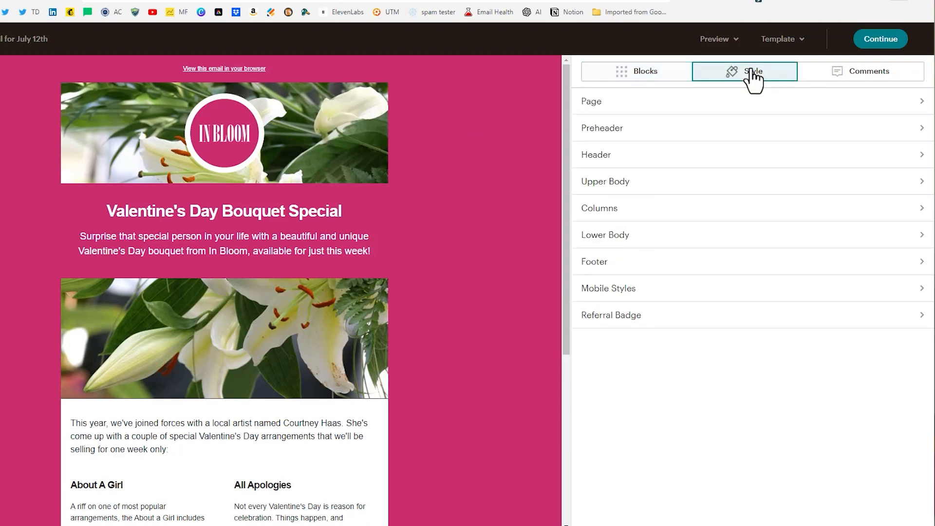
left_click(591, 101)
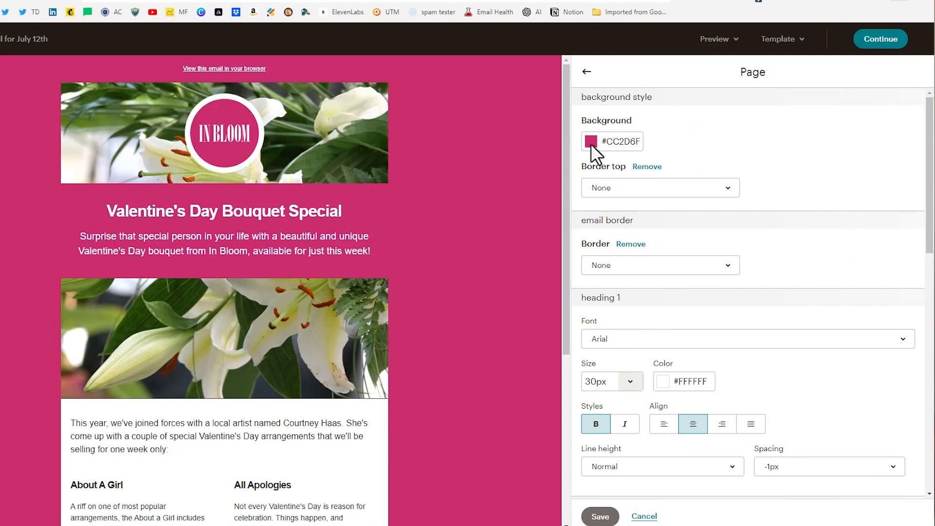
left_click(592, 143)
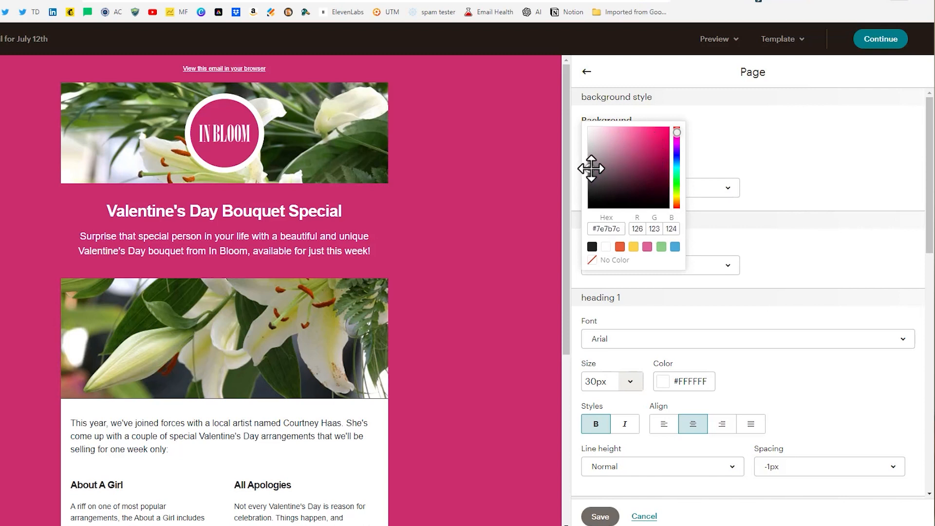
left_click(599, 516)
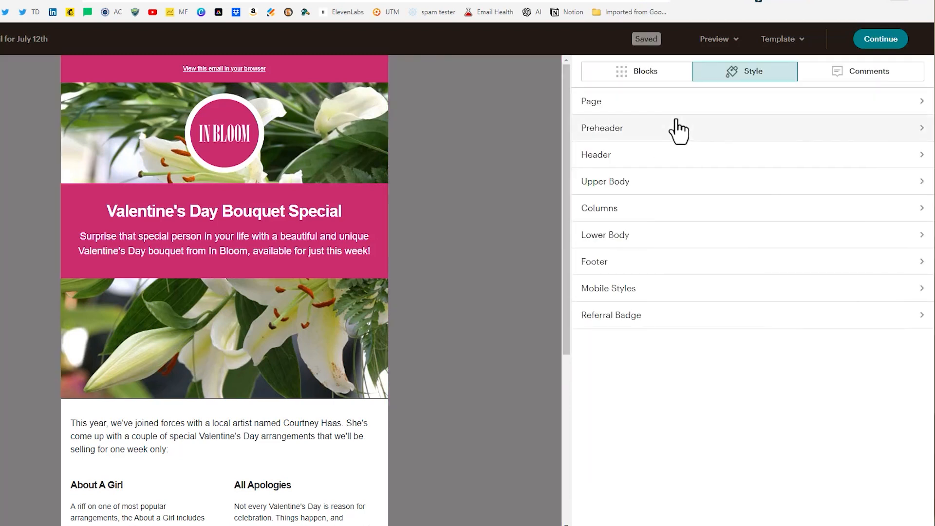
Step: Make the preheader background #324c85 dark blue and the header #585758 dark gray
left_click(602, 127)
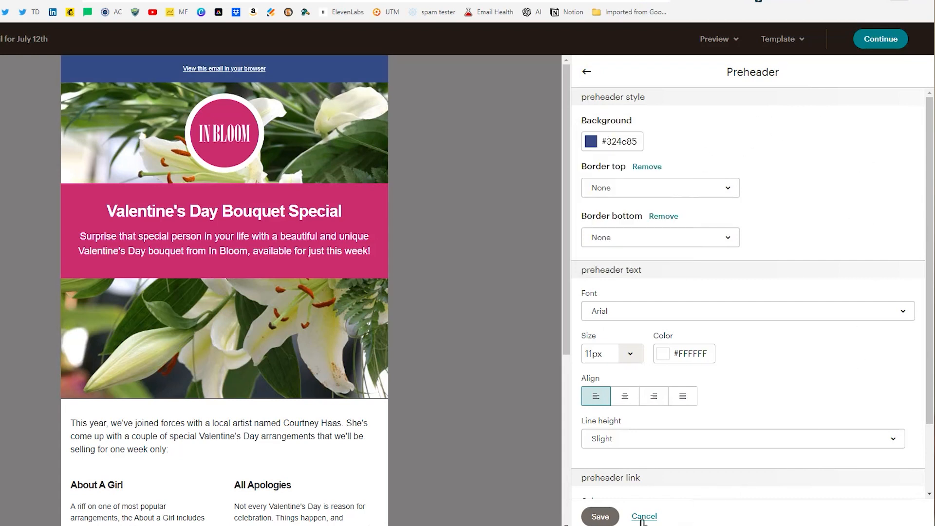
left_click(644, 517)
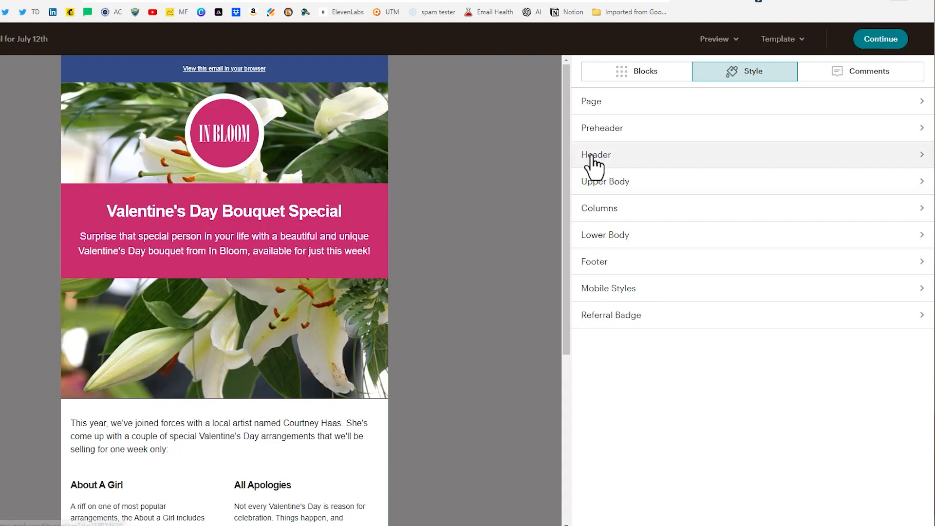
left_click(596, 155)
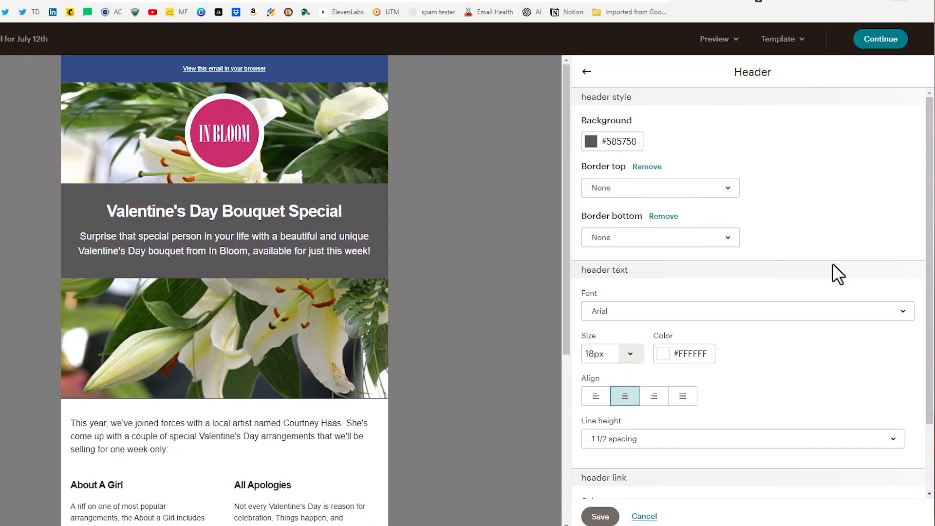
left_click(587, 72)
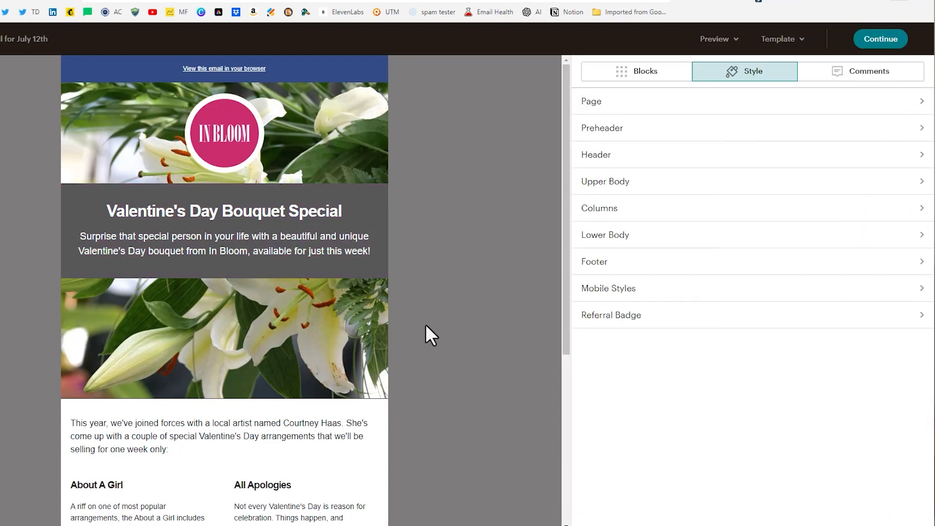
mouse_move(432, 332)
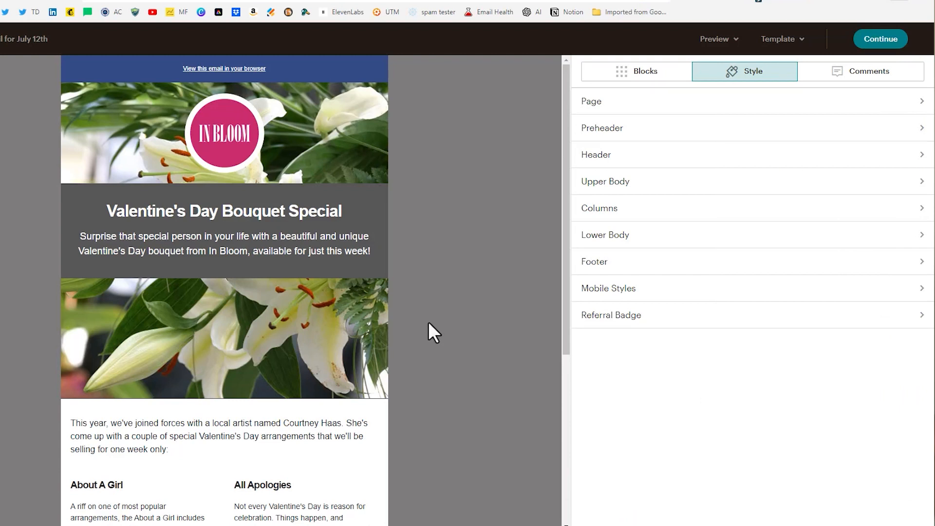
mouse_move(447, 295)
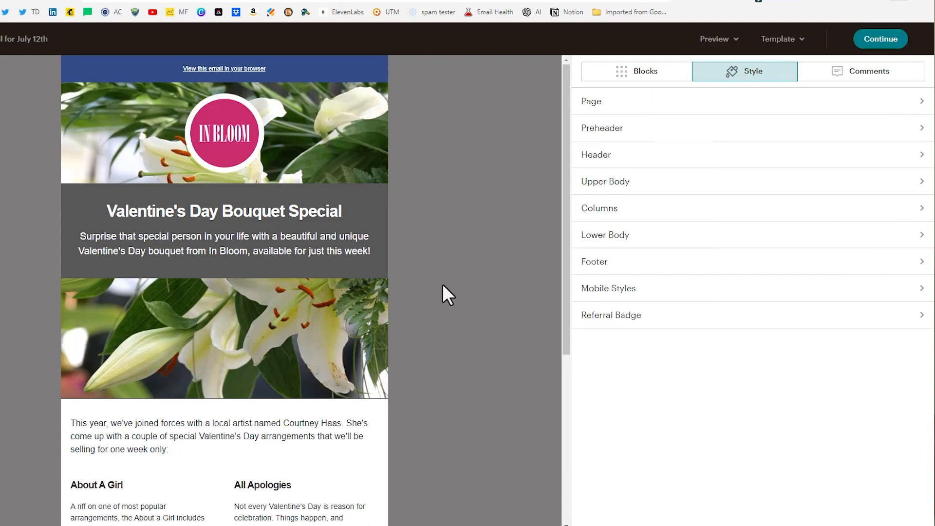
mouse_move(472, 134)
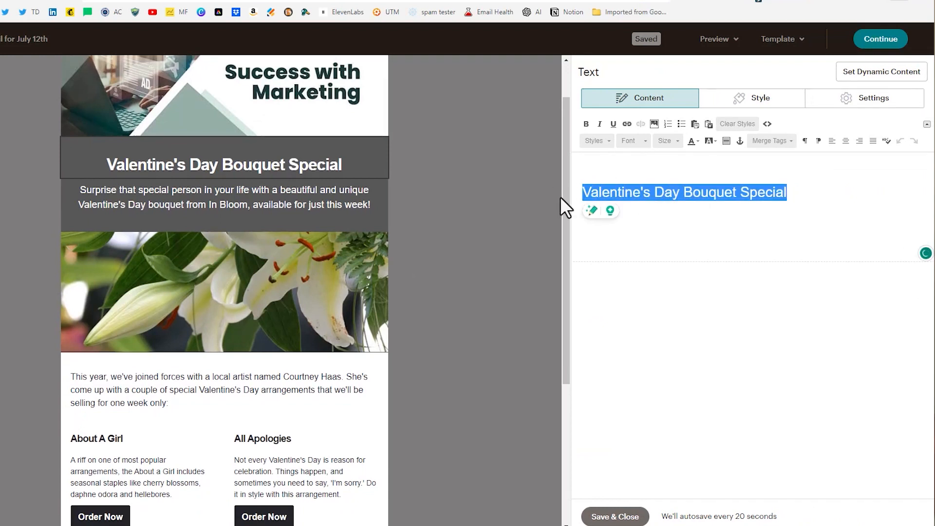
Step: Retitle the header 'Business Forum' with a forum introduction and upload the new header image
type("Business Forum")
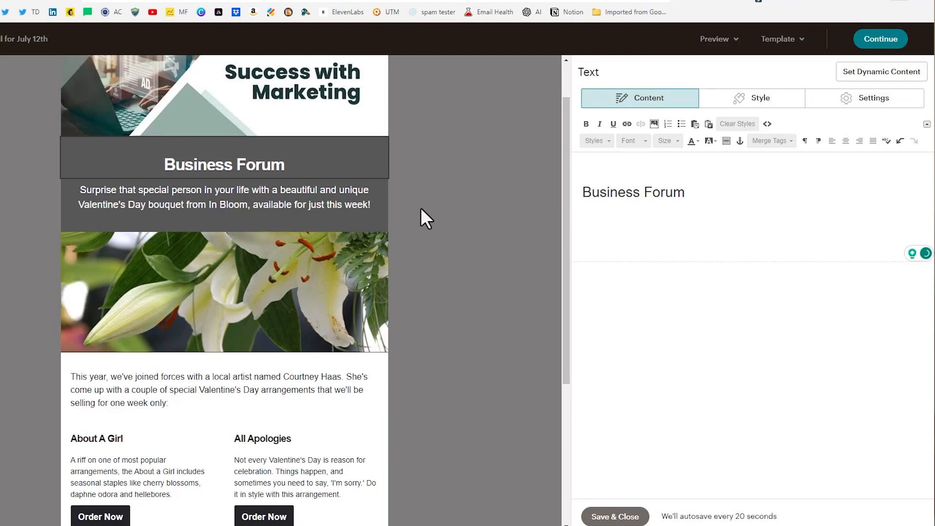
type("The upcoming business forum is an excellent opportunity to learn, connect, and grow as a professional.")
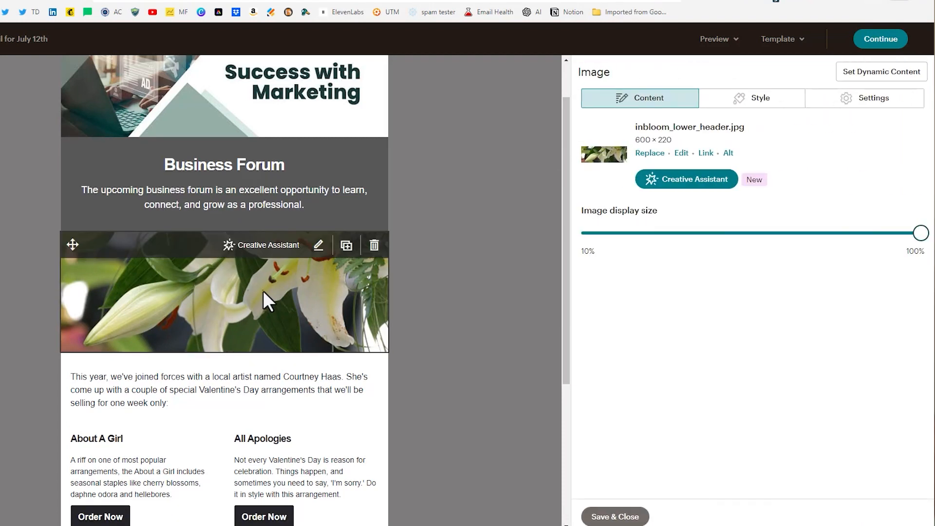
left_click(649, 153)
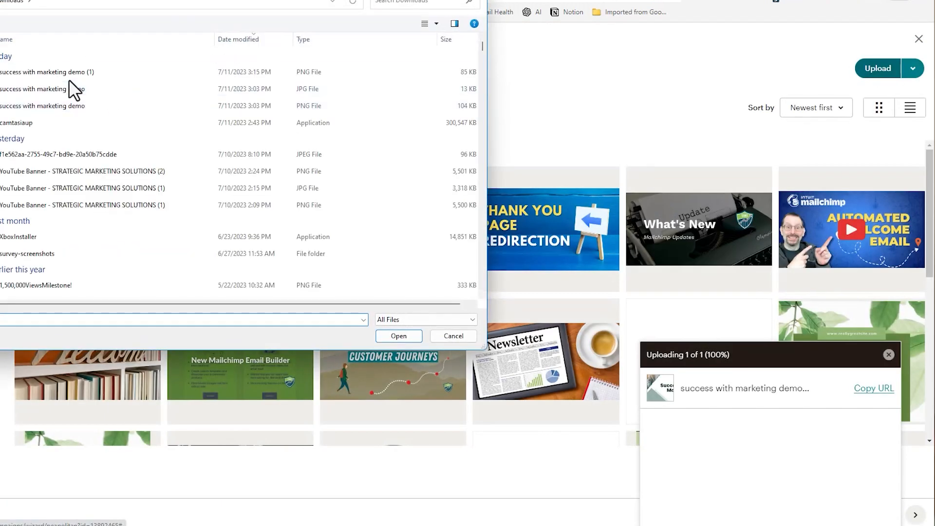
left_click(397, 337)
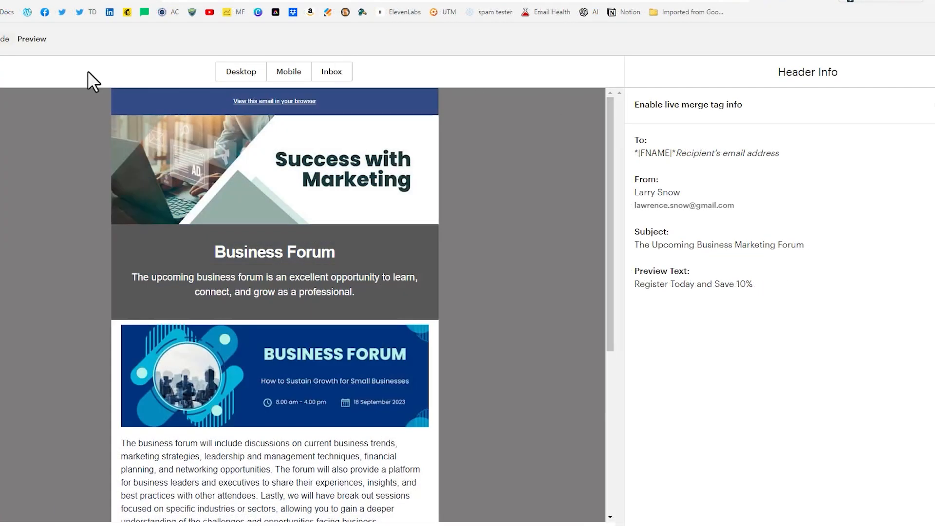
Step: Check the email's mobile-width preview down into the body text
scroll("down", 3)
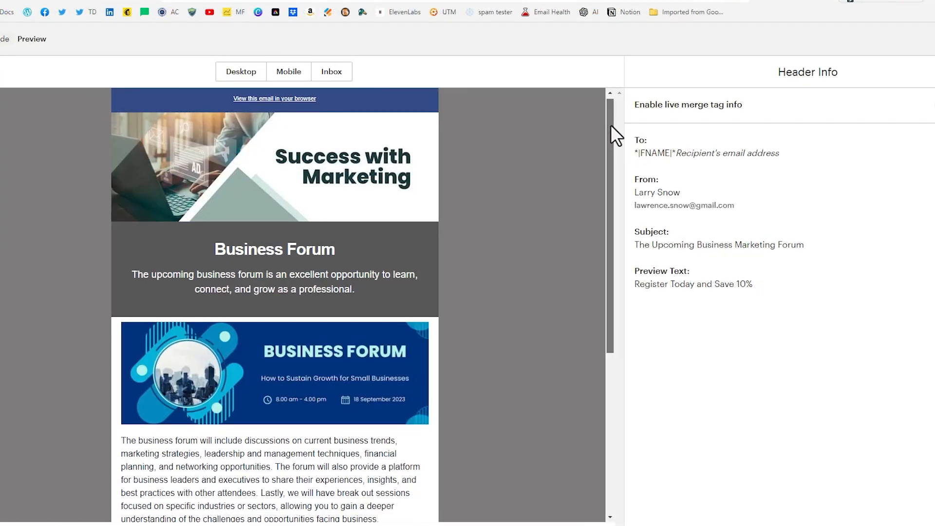
scroll("down", 3)
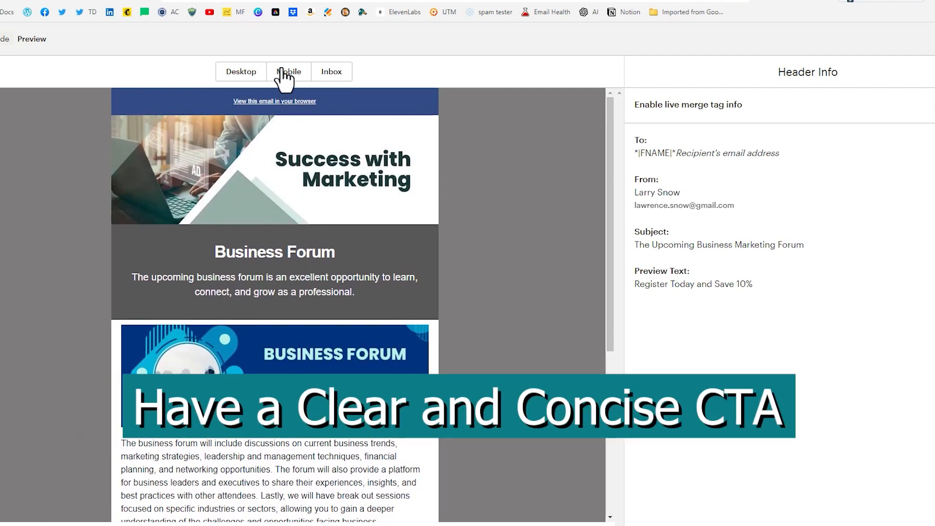
left_click(241, 71)
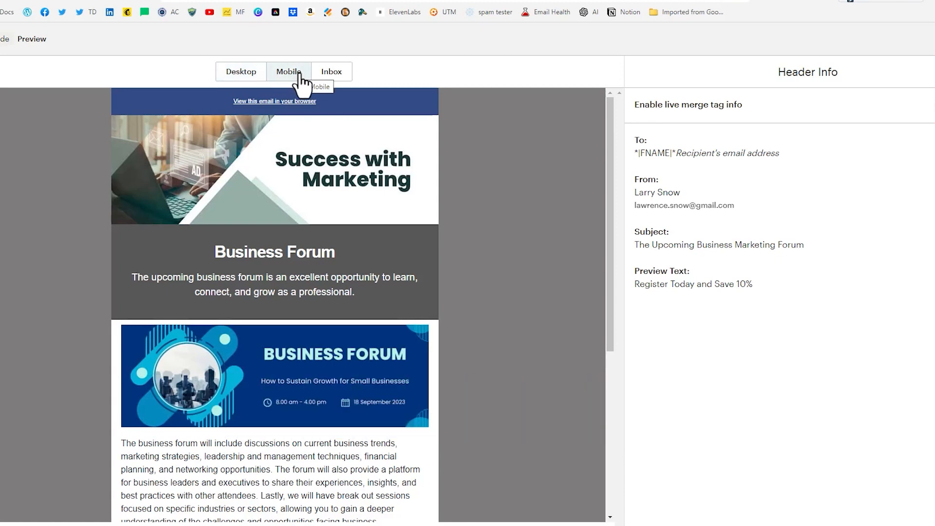
left_click(289, 72)
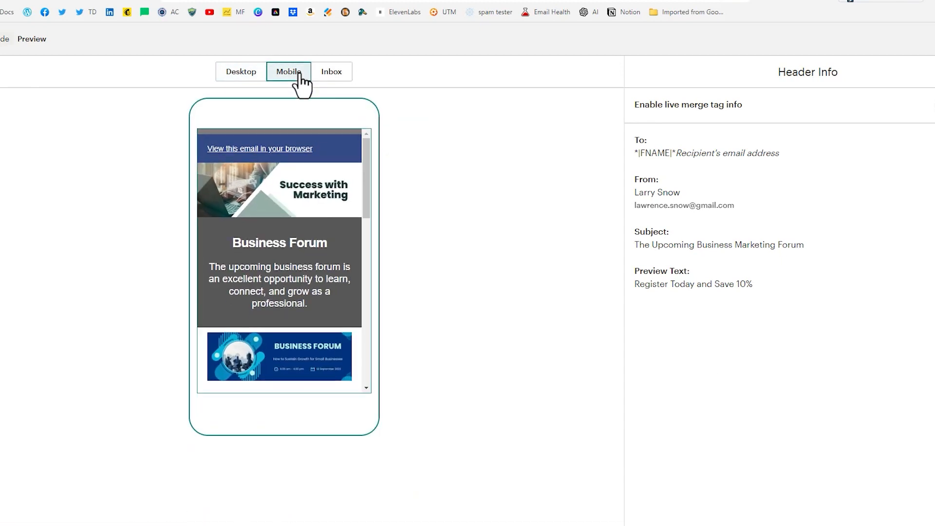
scroll("down", 3)
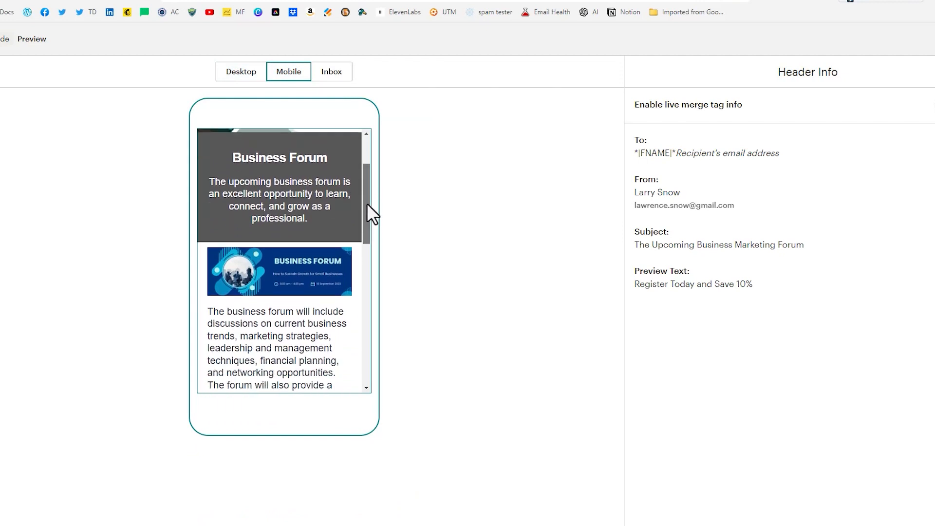
scroll("down", 3)
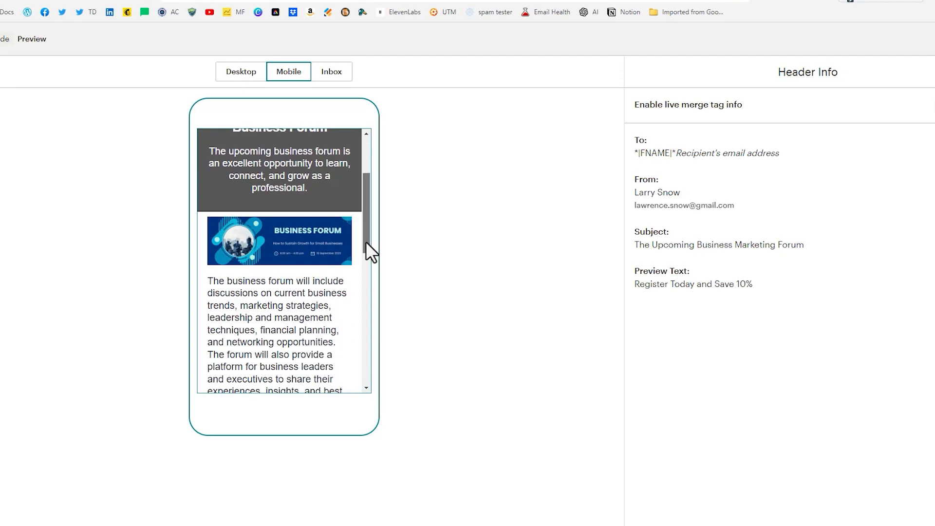
Step: Return the preview to desktop width
left_click(241, 71)
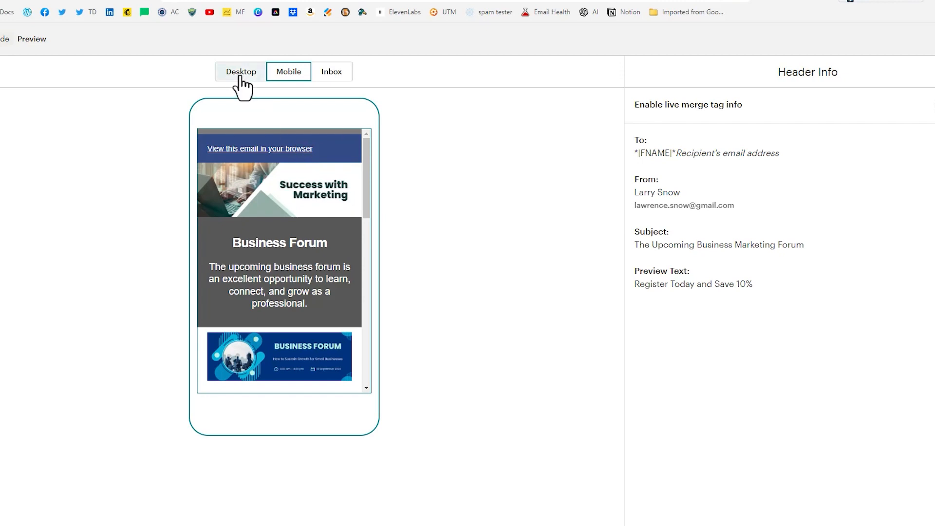
mouse_move(241, 71)
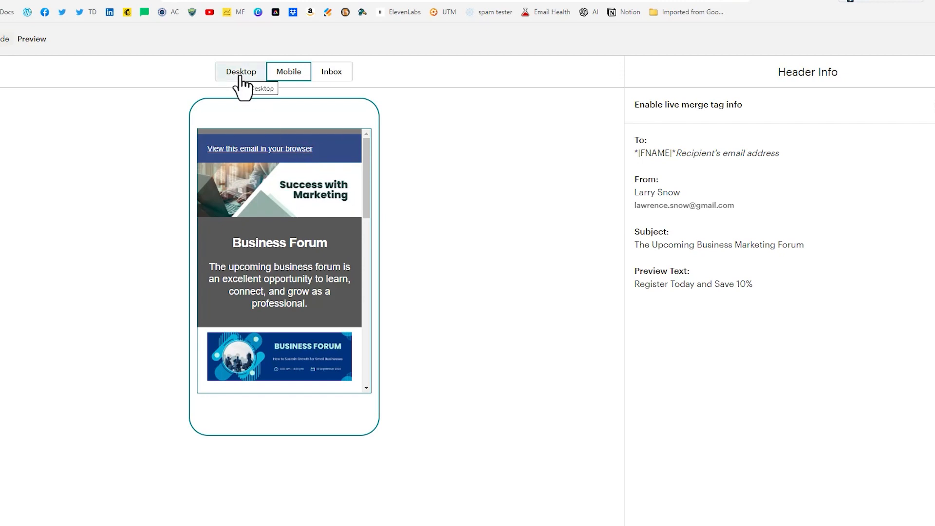
left_click(240, 71)
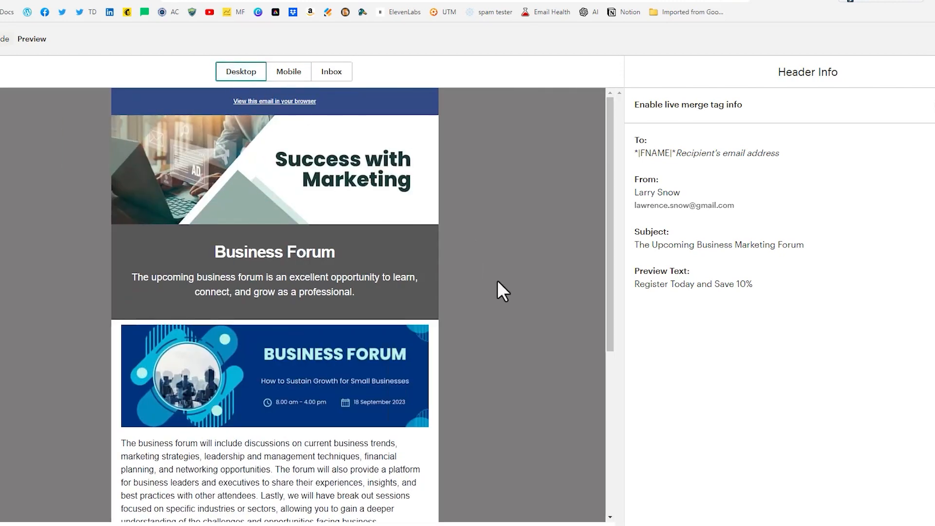
mouse_move(581, 258)
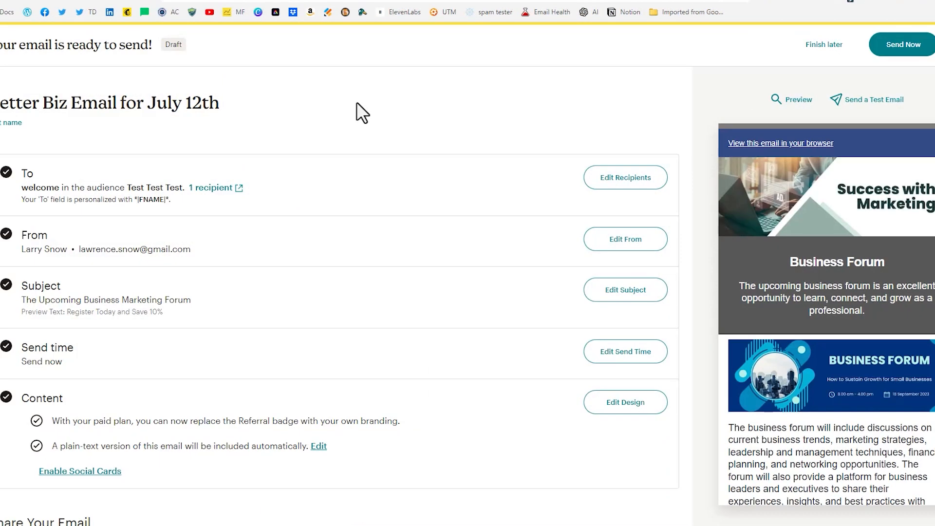
mouse_move(453, 310)
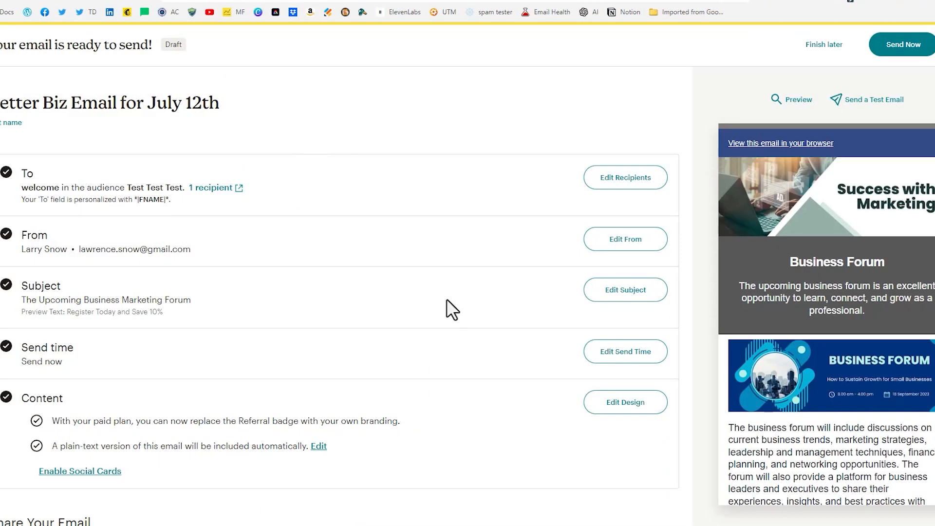
Step: Review the ready checklist and bring up the Send a Test Email form
scroll("down", 3)
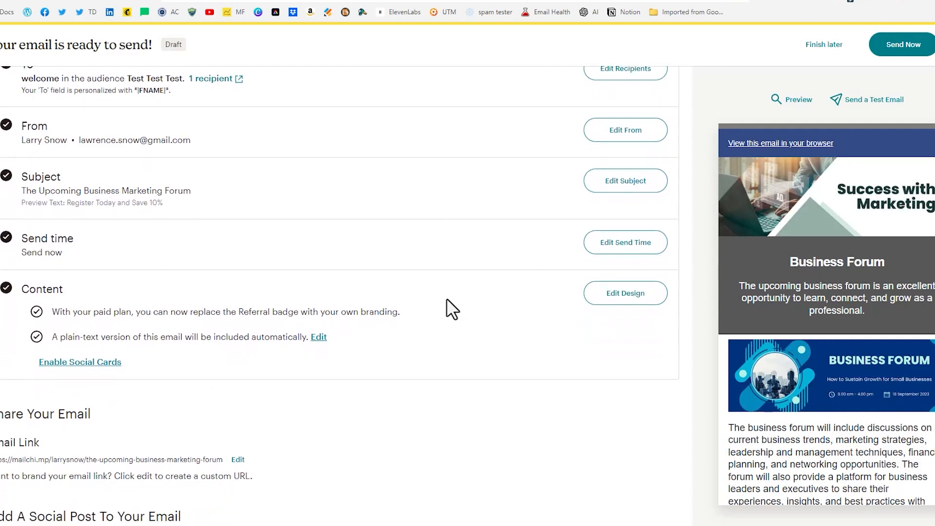
scroll("down", 3)
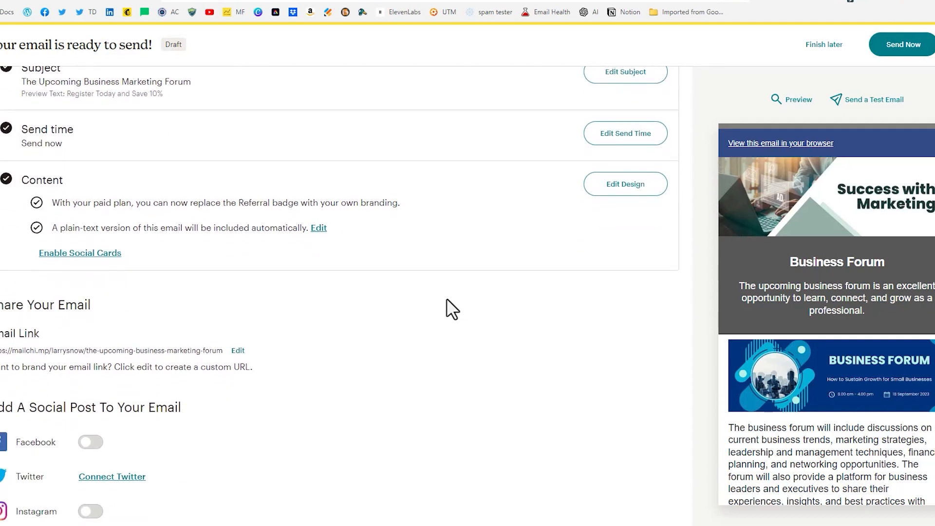
scroll("down", 3)
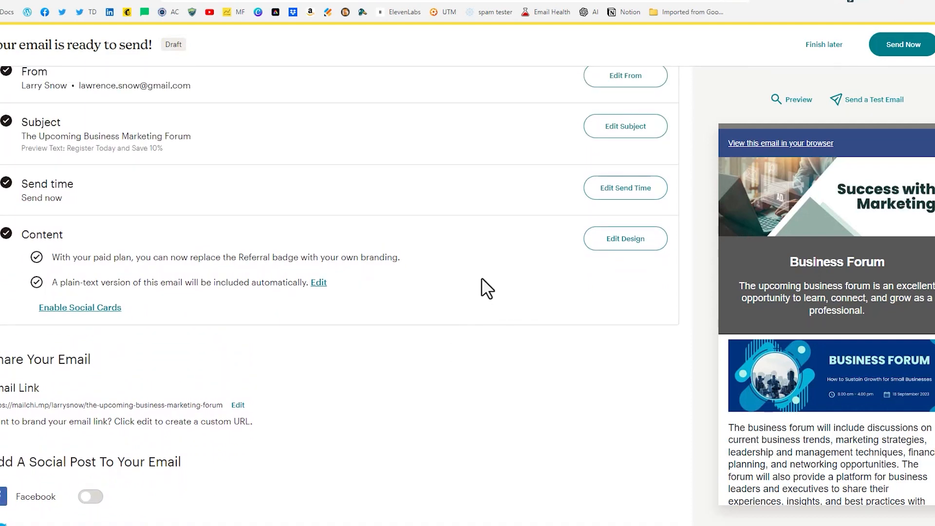
left_click(871, 99)
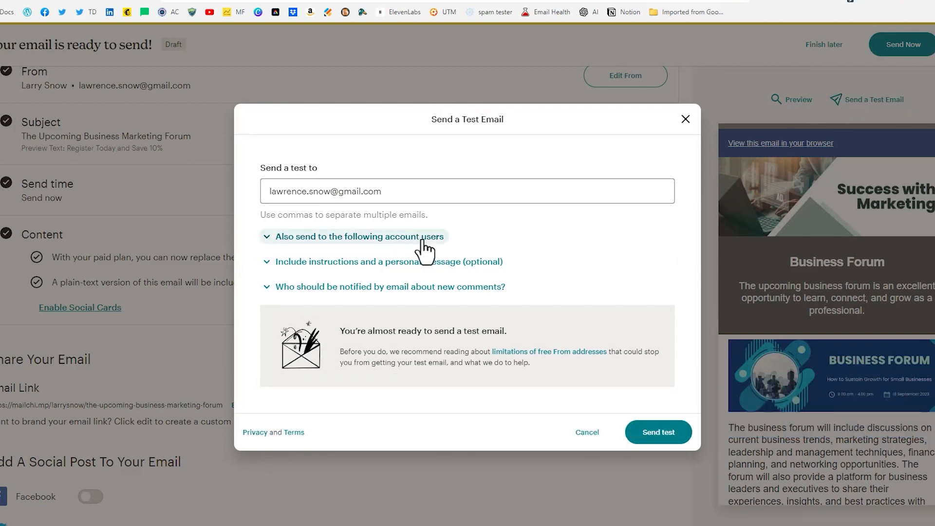
Step: Expand and collapse 'Also send to the following account users', then cancel the test email
left_click(355, 236)
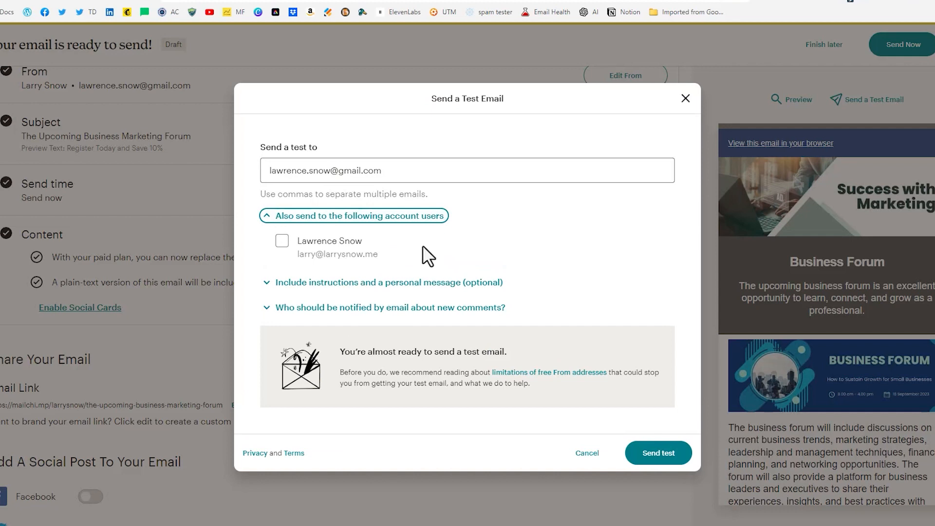
left_click(388, 282)
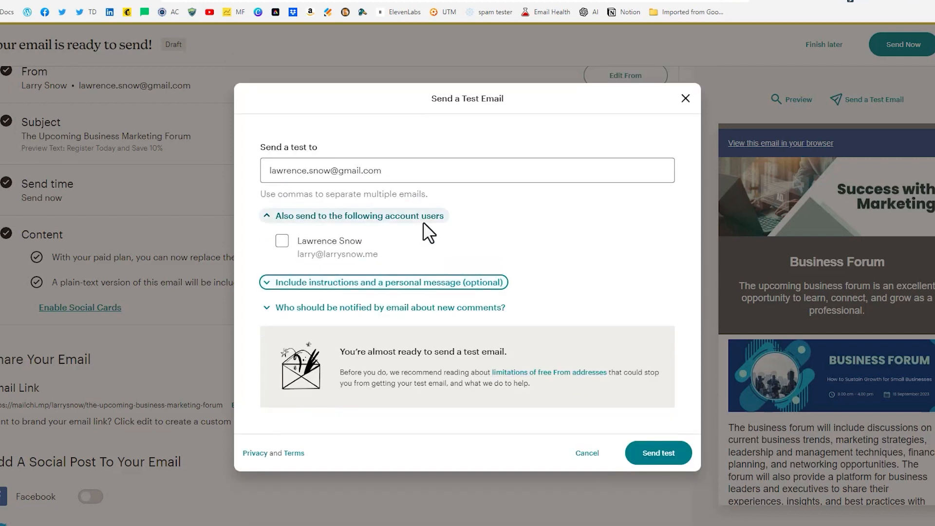
left_click(353, 216)
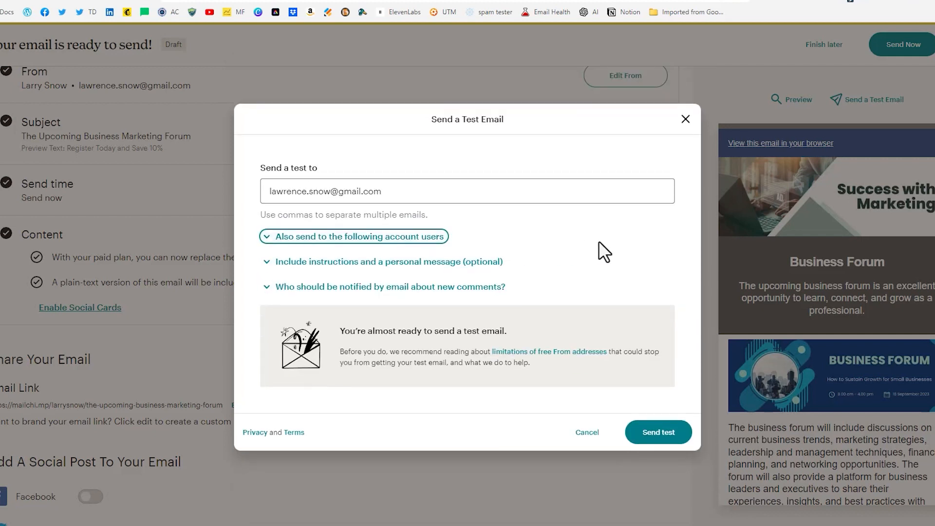
left_click(352, 235)
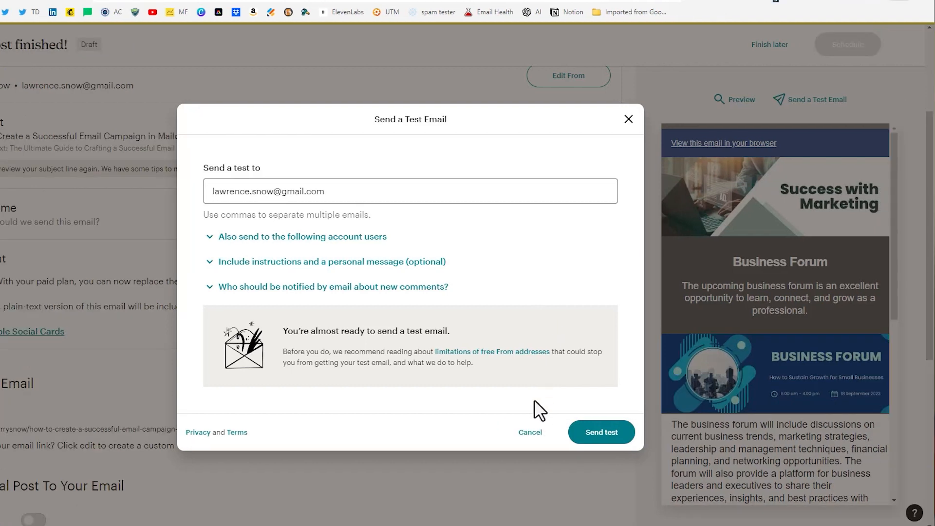
left_click(530, 432)
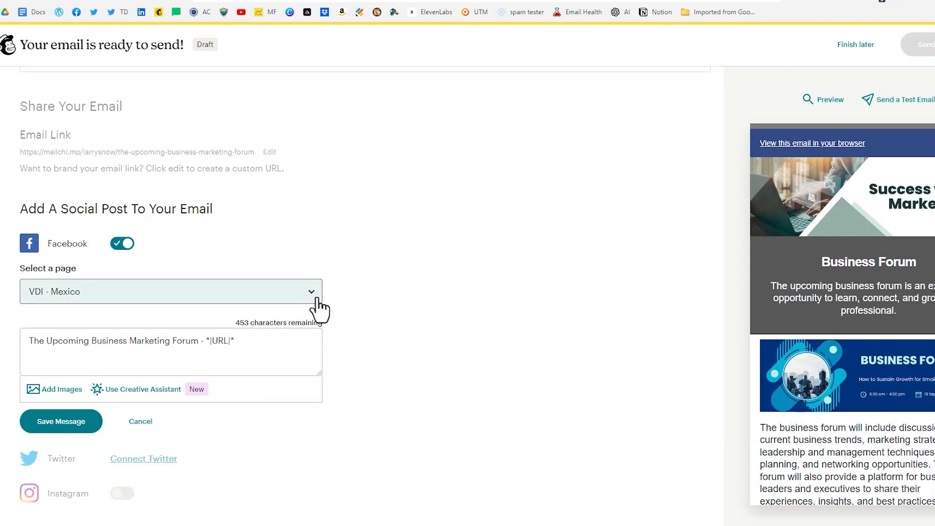
mouse_move(382, 364)
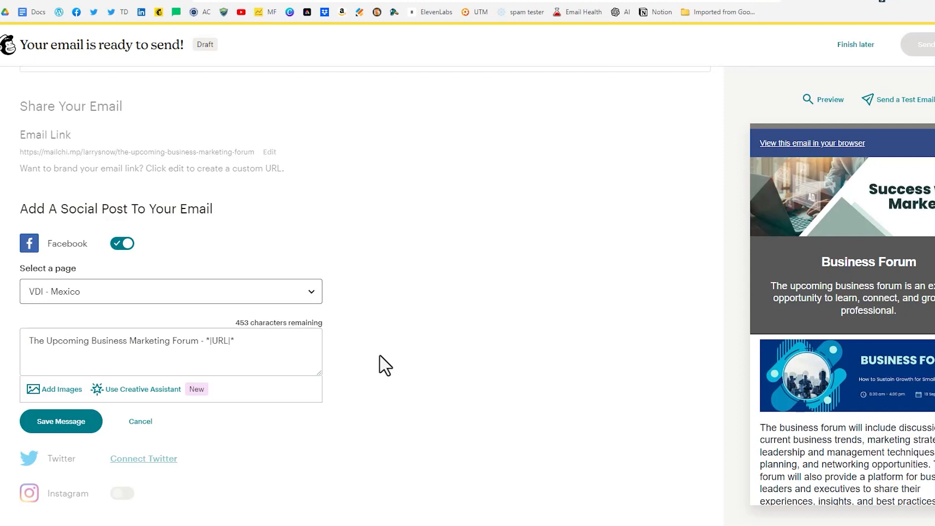
Step: Choose a Facebook page from the Select a page list for the social post
left_click(170, 291)
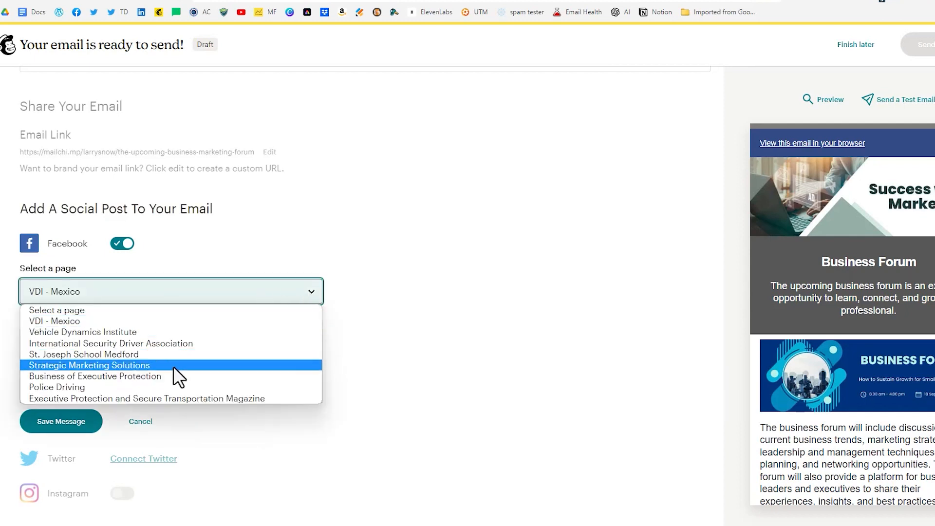
left_click(89, 365)
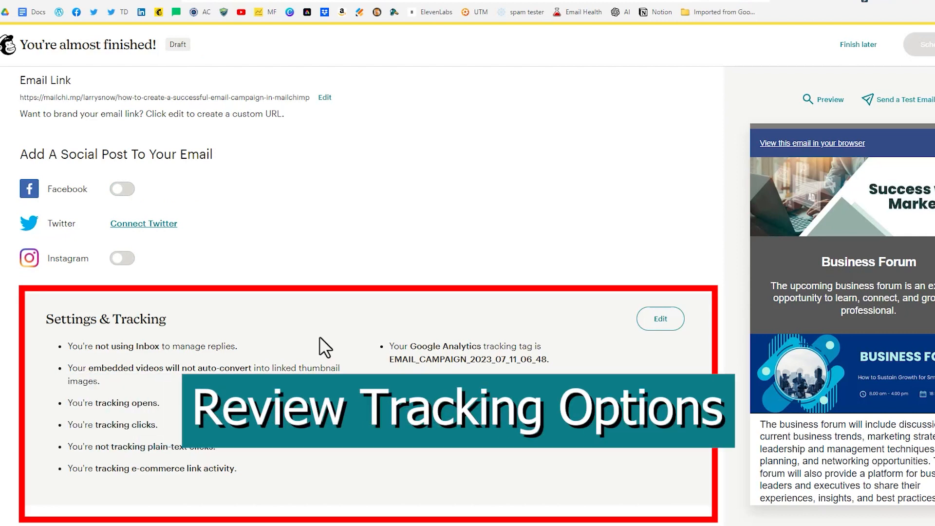
mouse_move(490, 347)
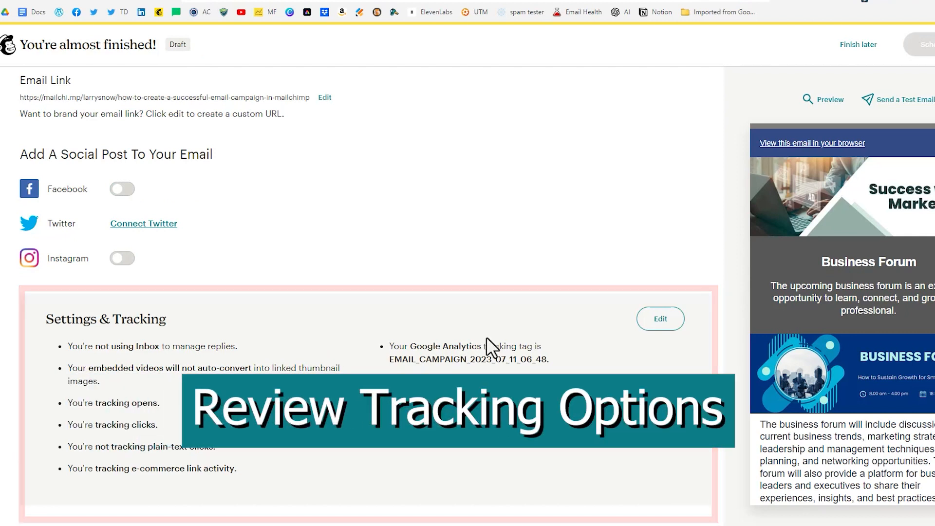
Step: Edit Settings & Tracking, set the Analytics title to BUSINESS_FORUM_REGISTRATION_07_11_06_48 and save
left_click(660, 318)
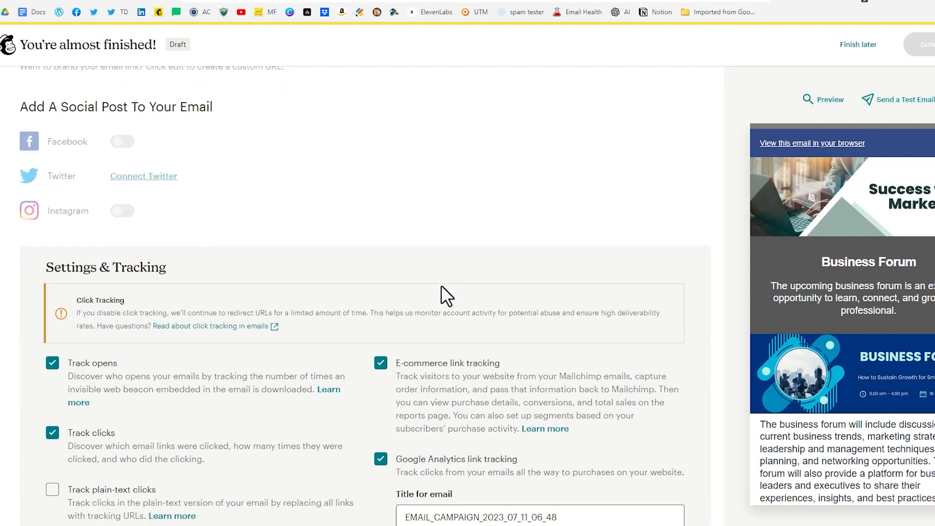
scroll("down", 3)
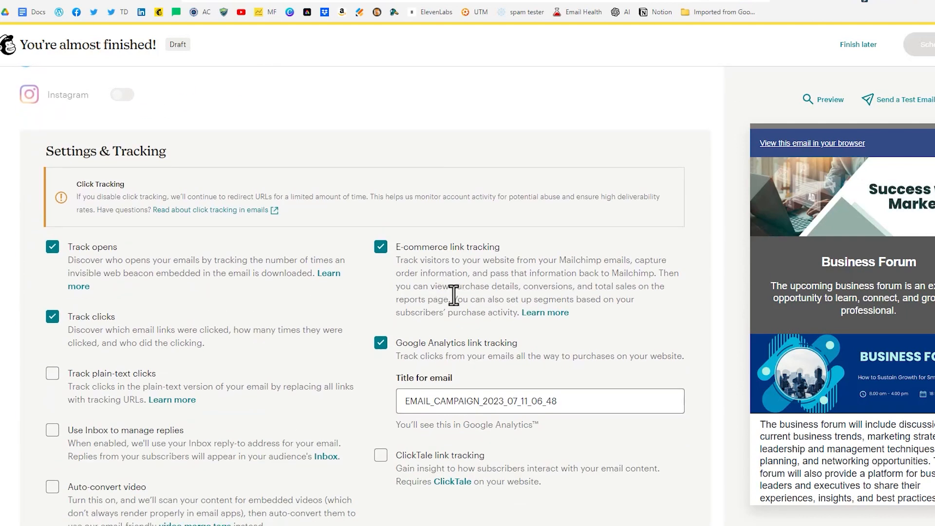
mouse_move(531, 290)
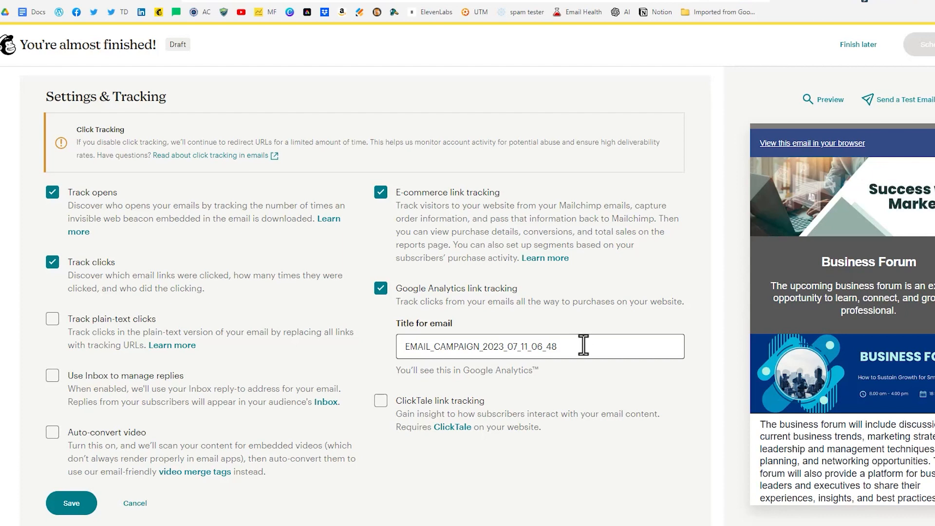
mouse_move(503, 347)
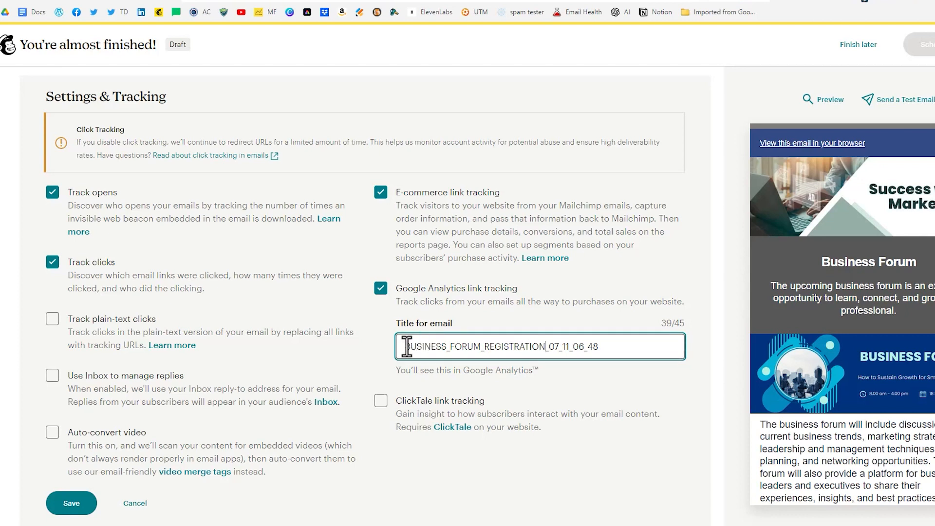
mouse_move(424, 347)
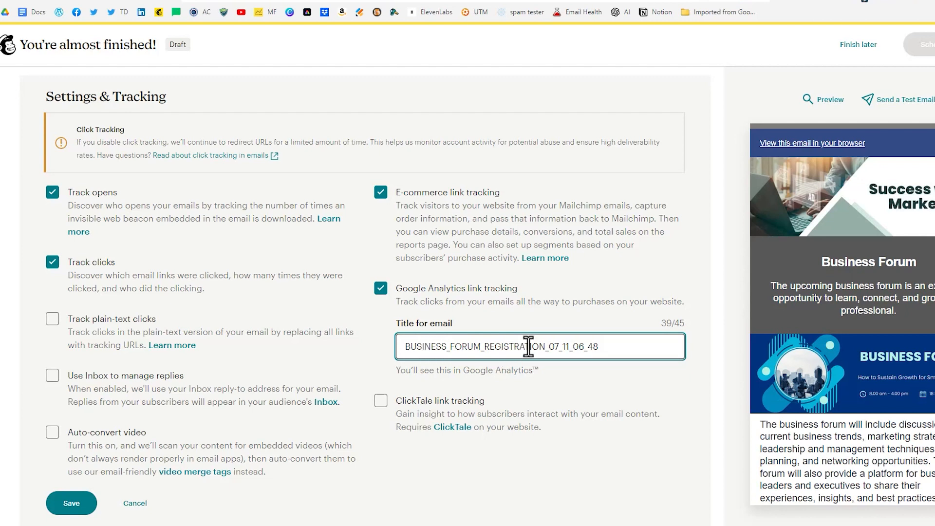
left_click(71, 502)
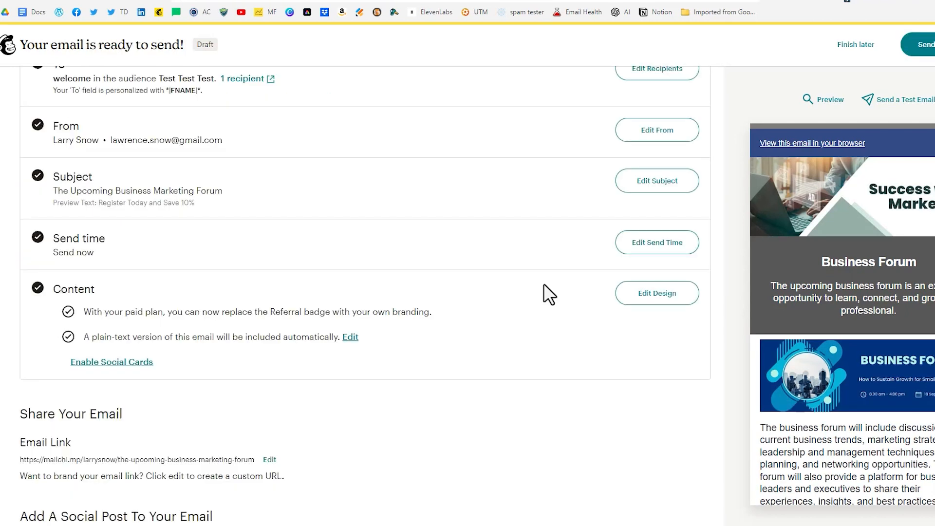